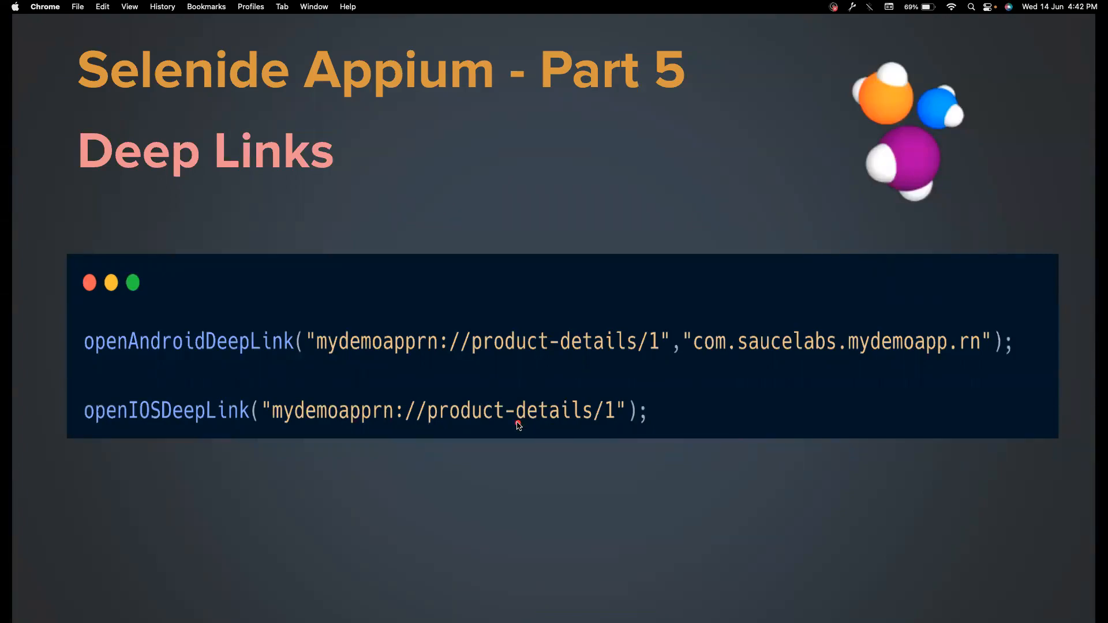
mouse_move(341, 209)
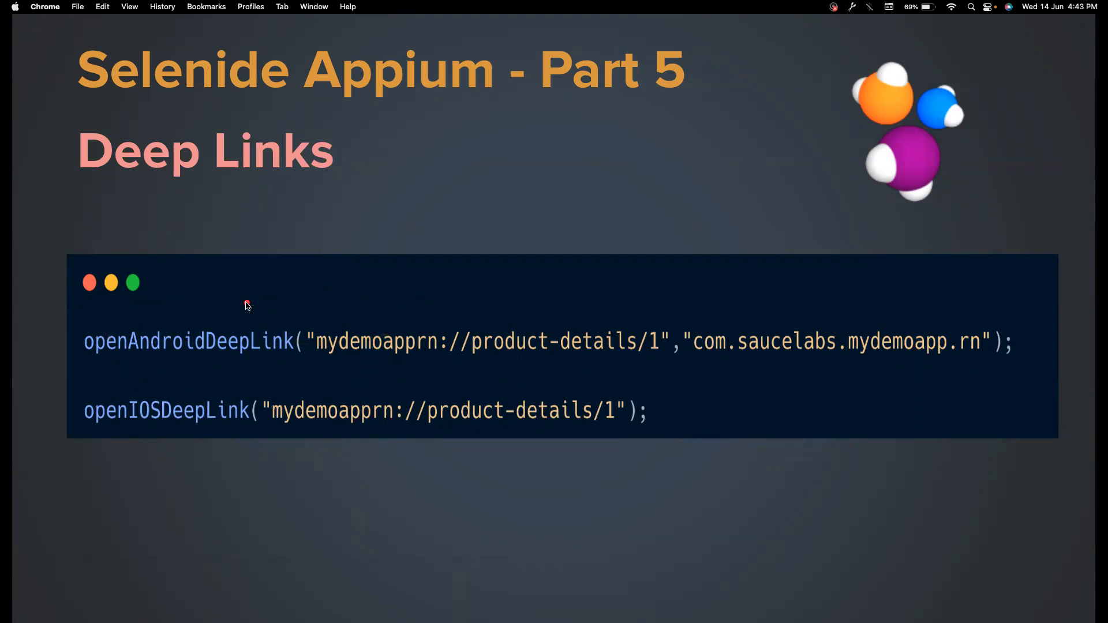
mouse_move(122, 312)
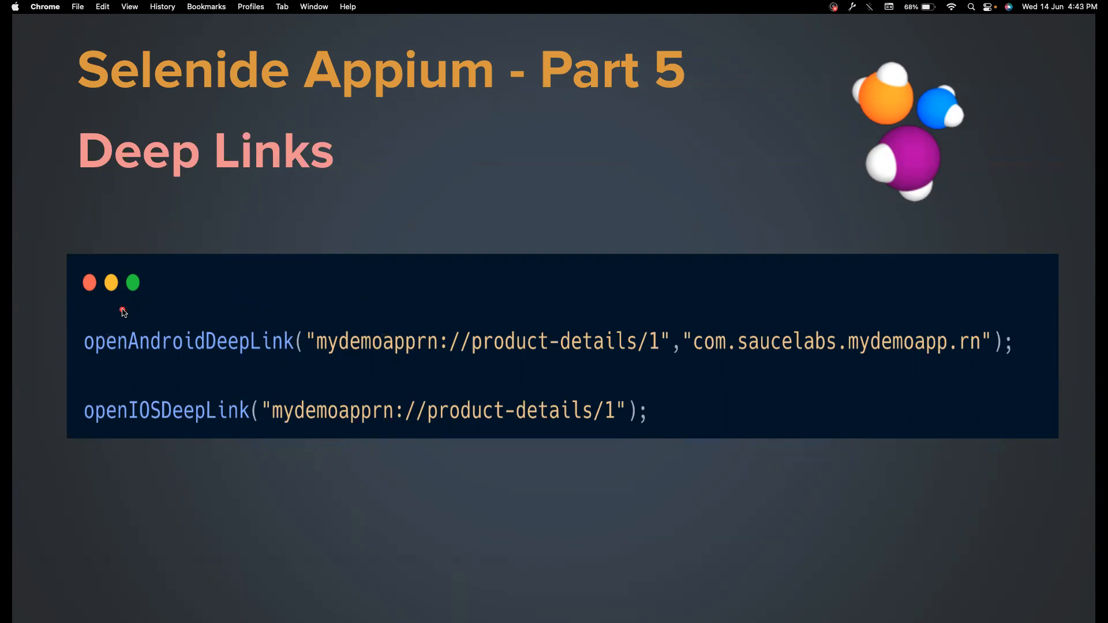
mouse_move(253, 331)
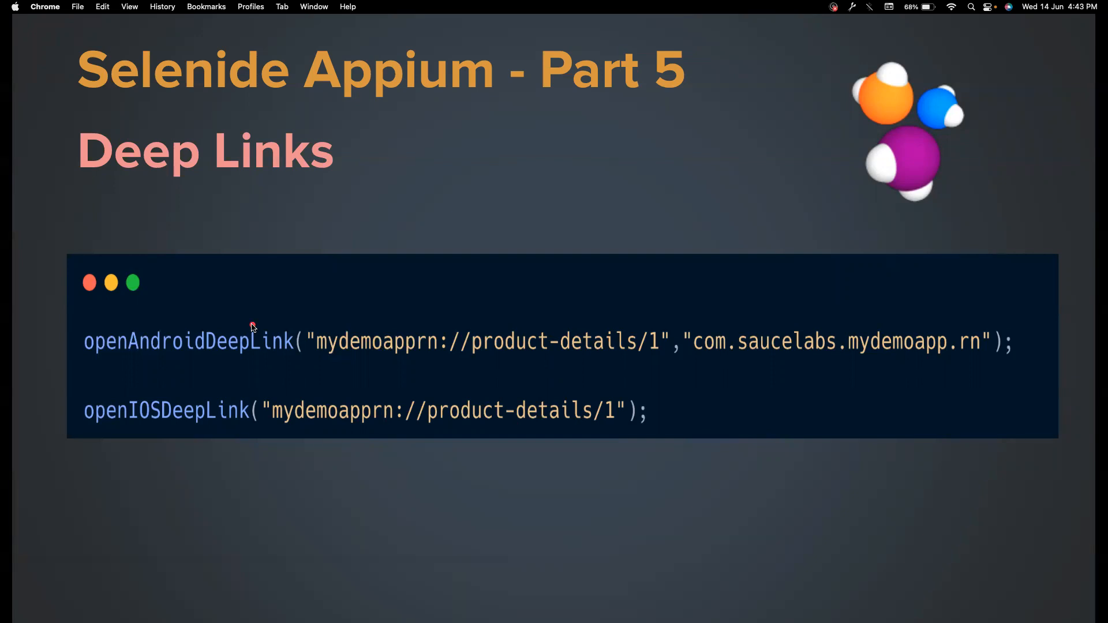
mouse_move(286, 413)
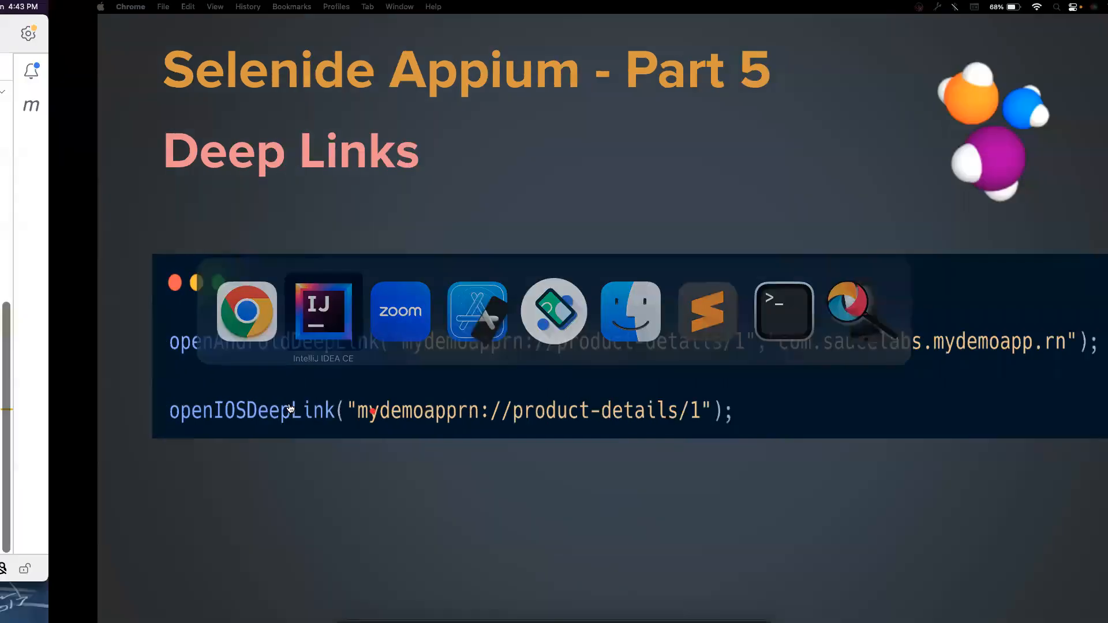
Step: Return to the IntelliJ editor and bring the empty deeplinkTest method into view
click(321, 311)
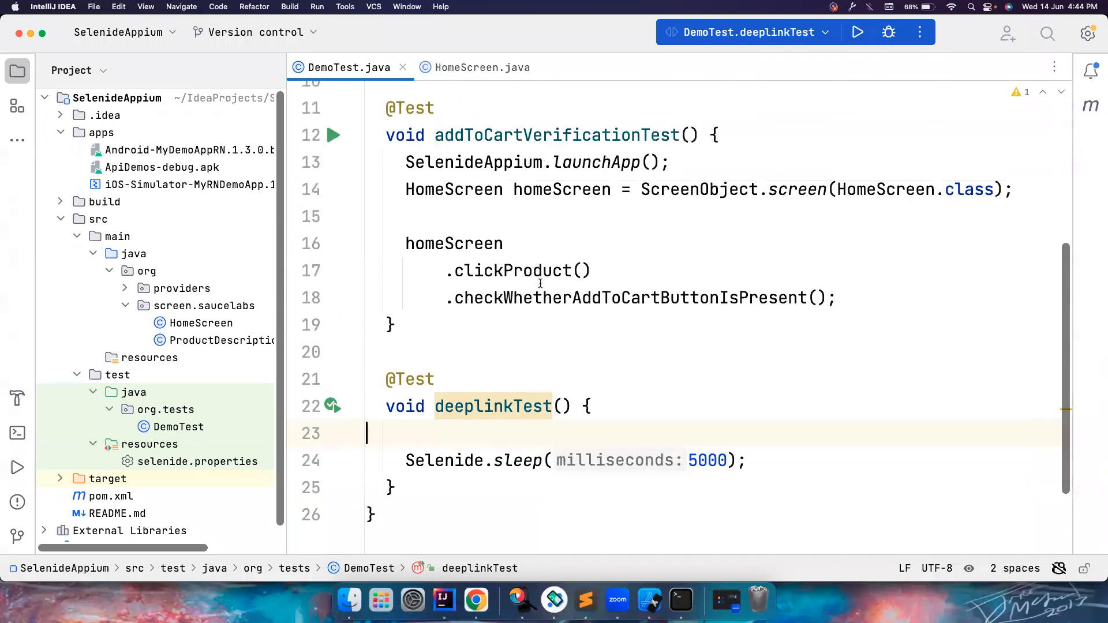
scroll(down, 3)
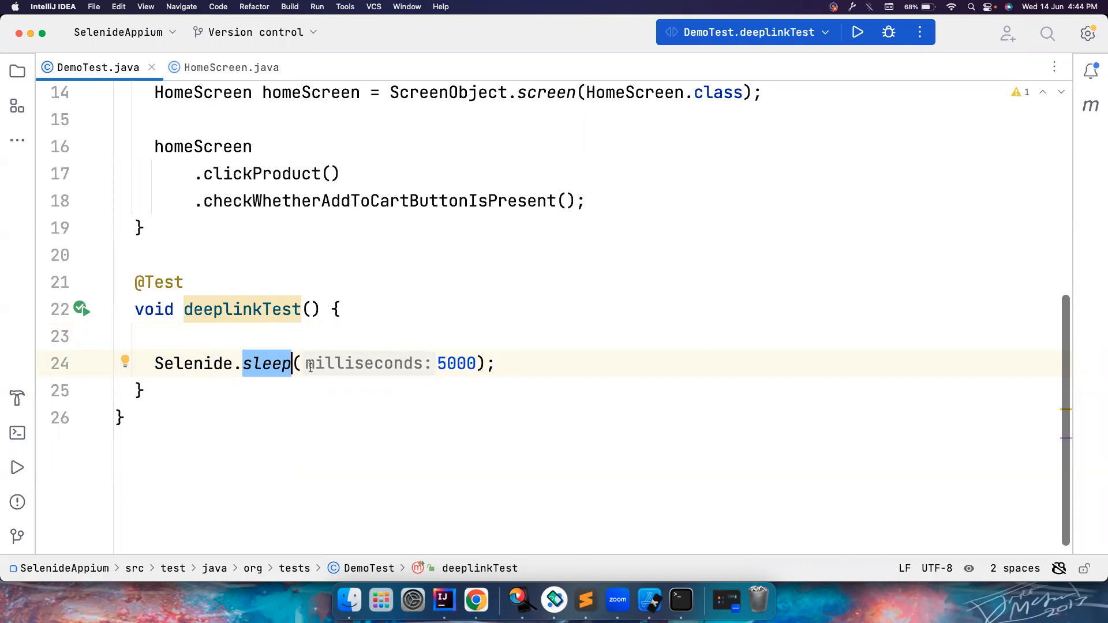
double_click(193, 363)
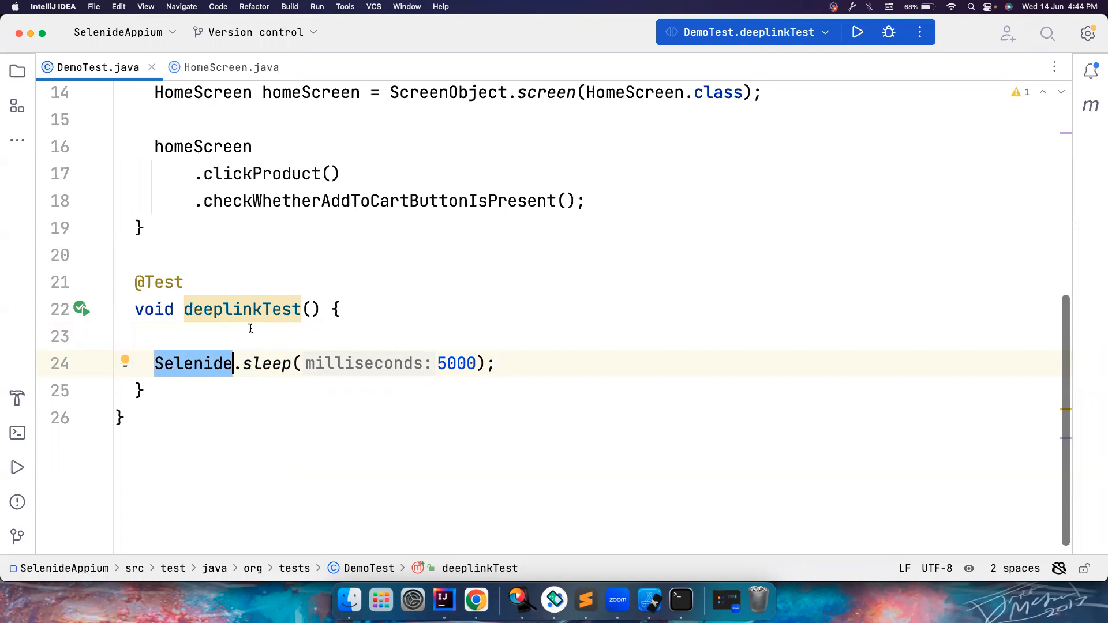
mouse_move(232, 380)
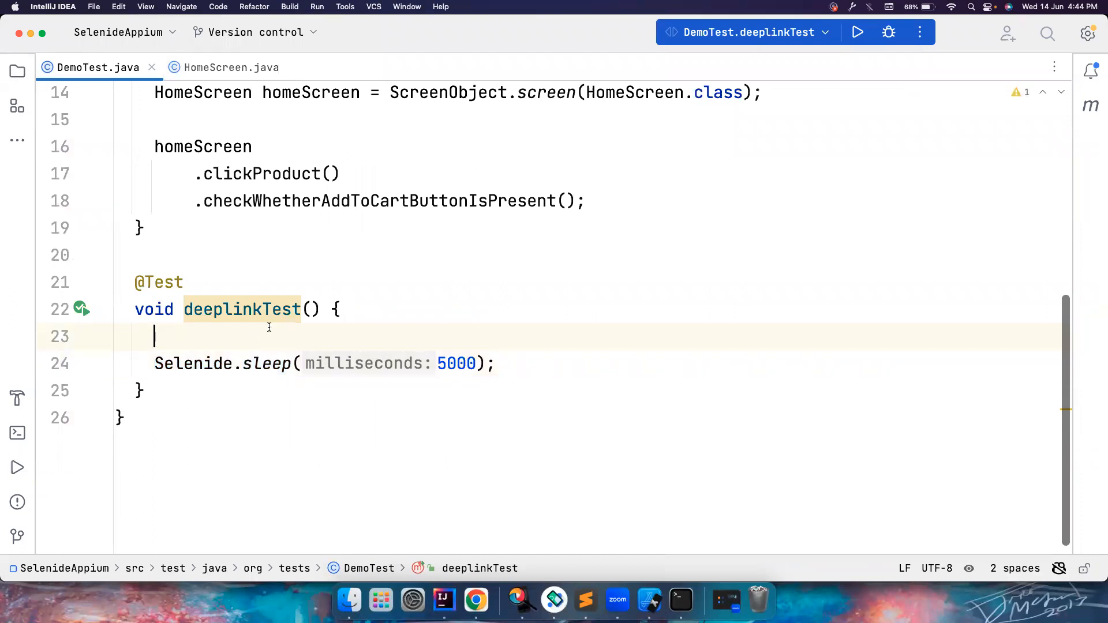
Step: Begin deeplinkTest's new first line with a SelenideAppium.openAndroidDeepLink() call
text(SelenideAppium.)
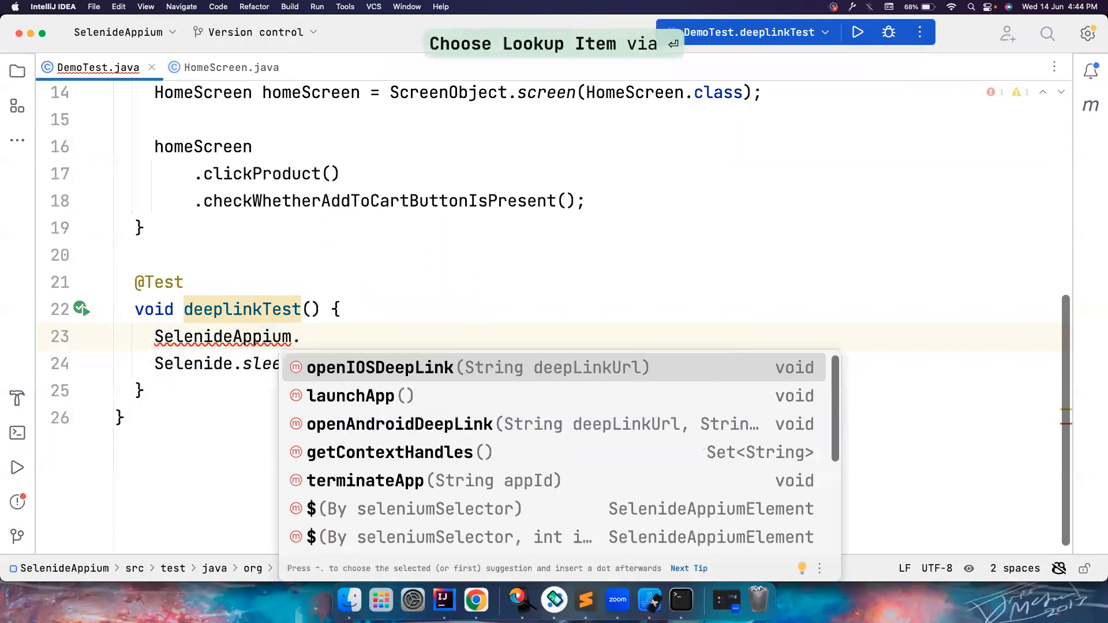
mouse_move(356, 431)
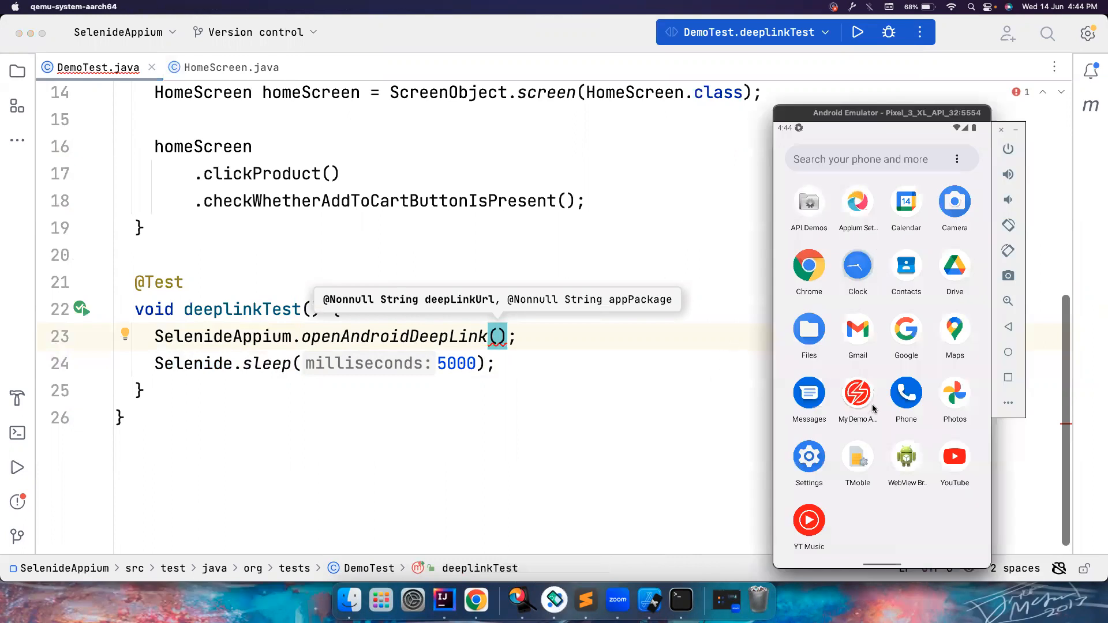
Step: Launch My Demo App in the emulator and open the Sauce Labs Backpack product page
click(858, 394)
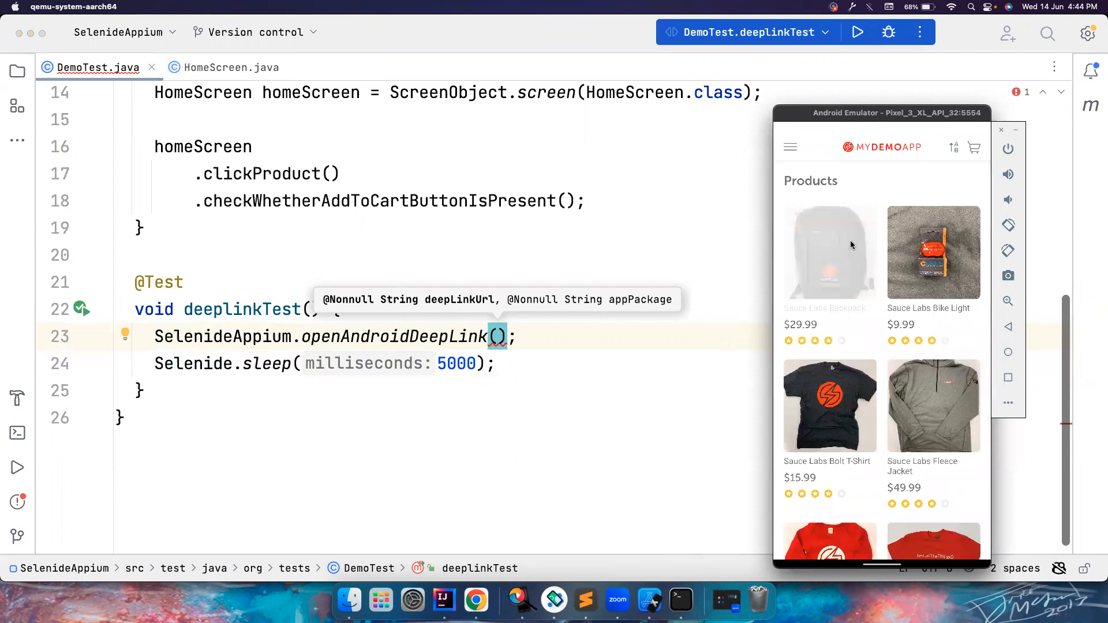
click(829, 252)
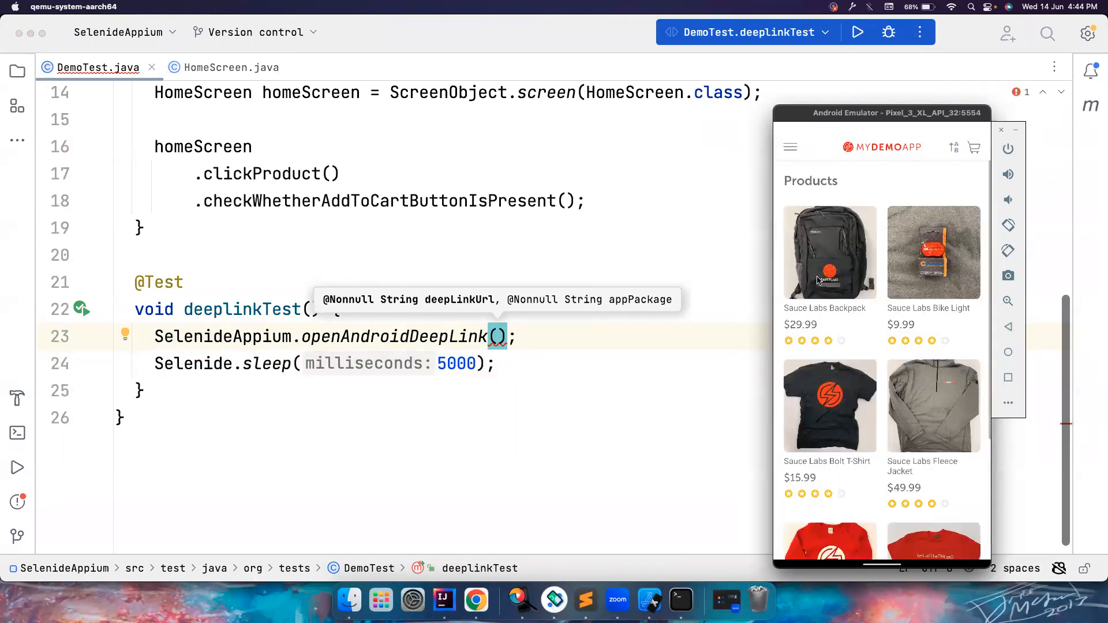
click(829, 251)
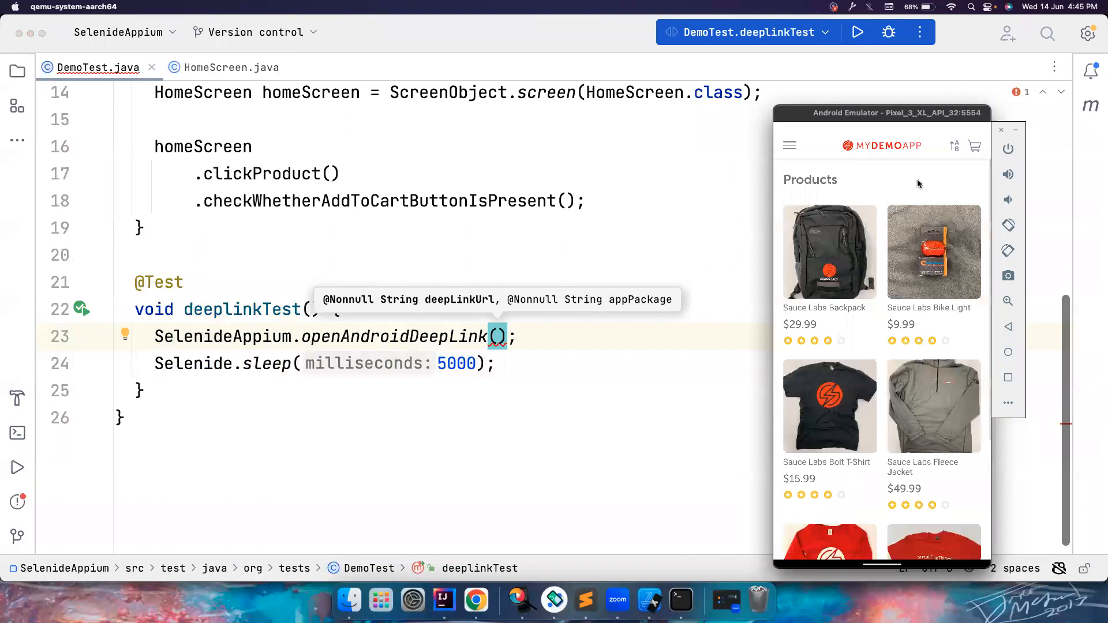
click(829, 253)
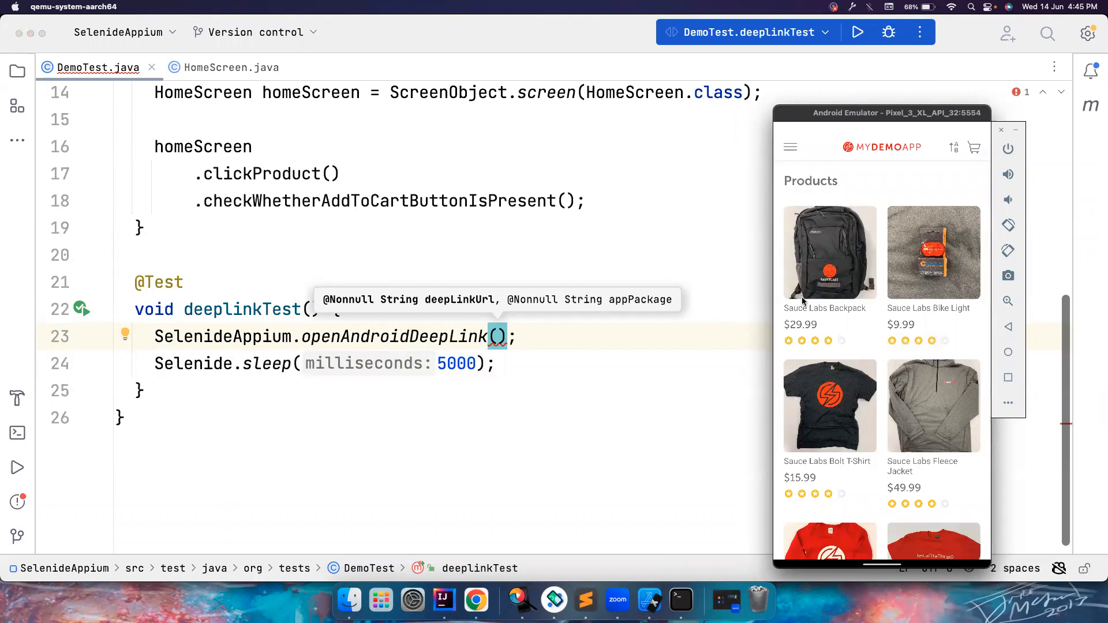
mouse_move(866, 269)
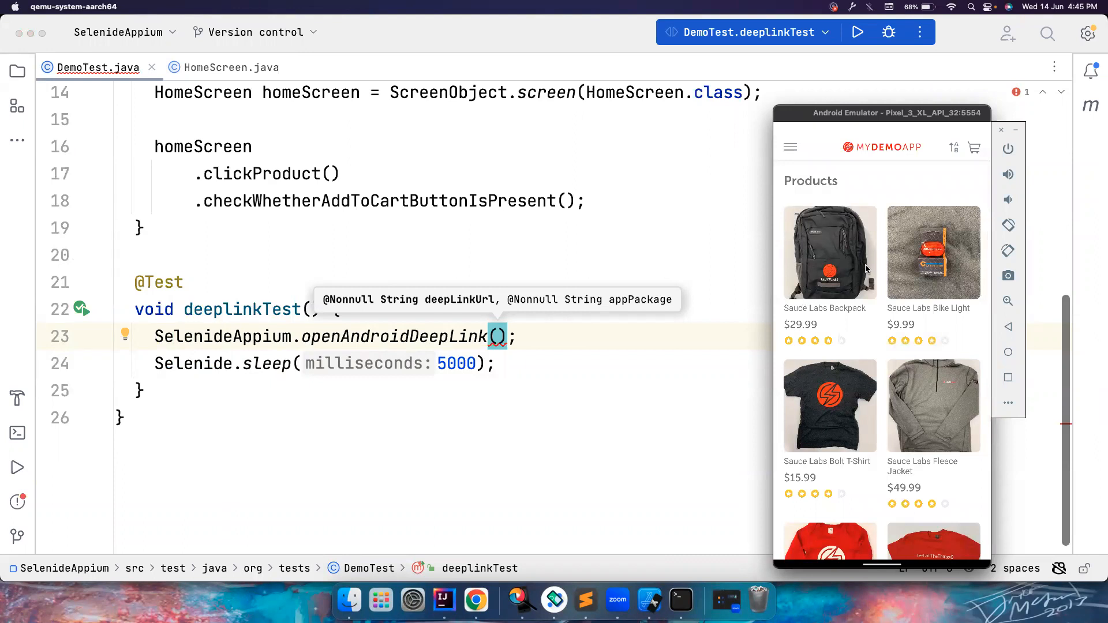
mouse_move(812, 253)
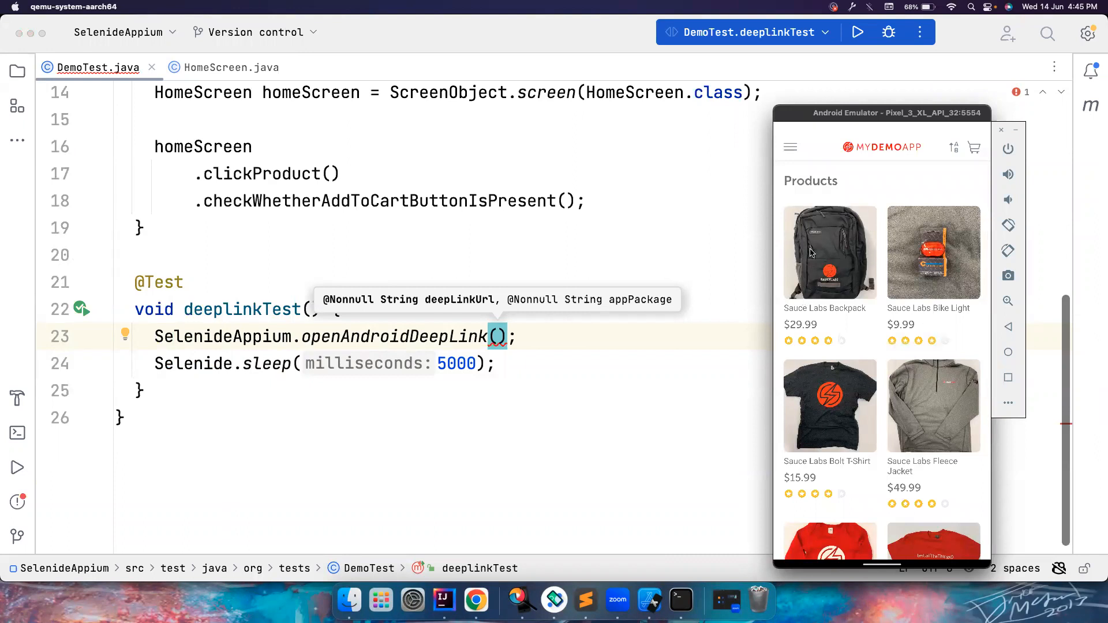
click(829, 251)
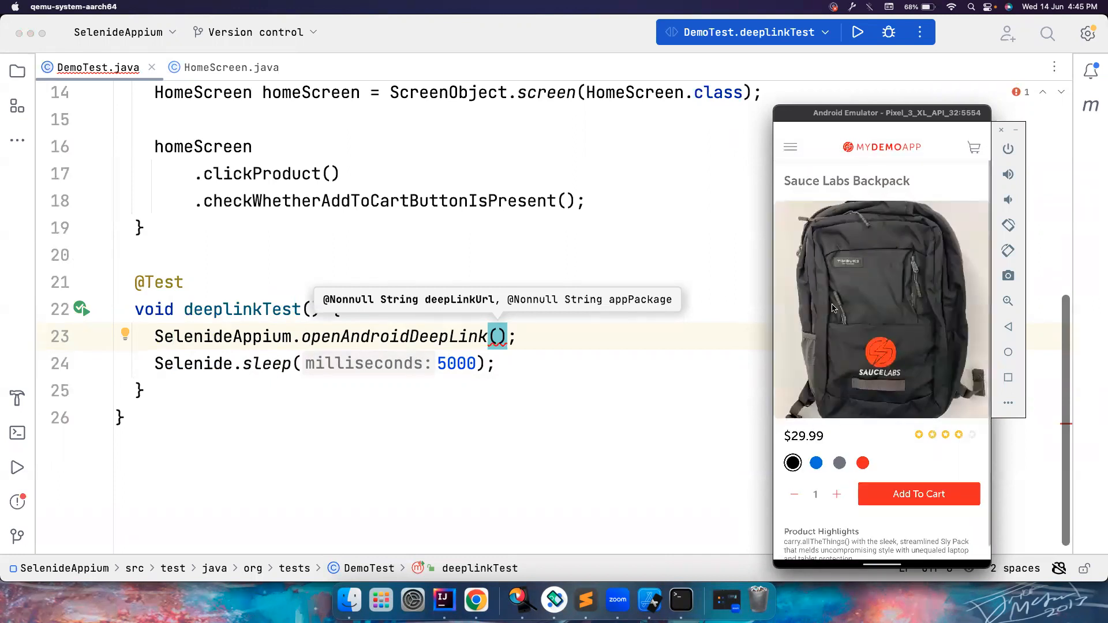
mouse_move(952, 444)
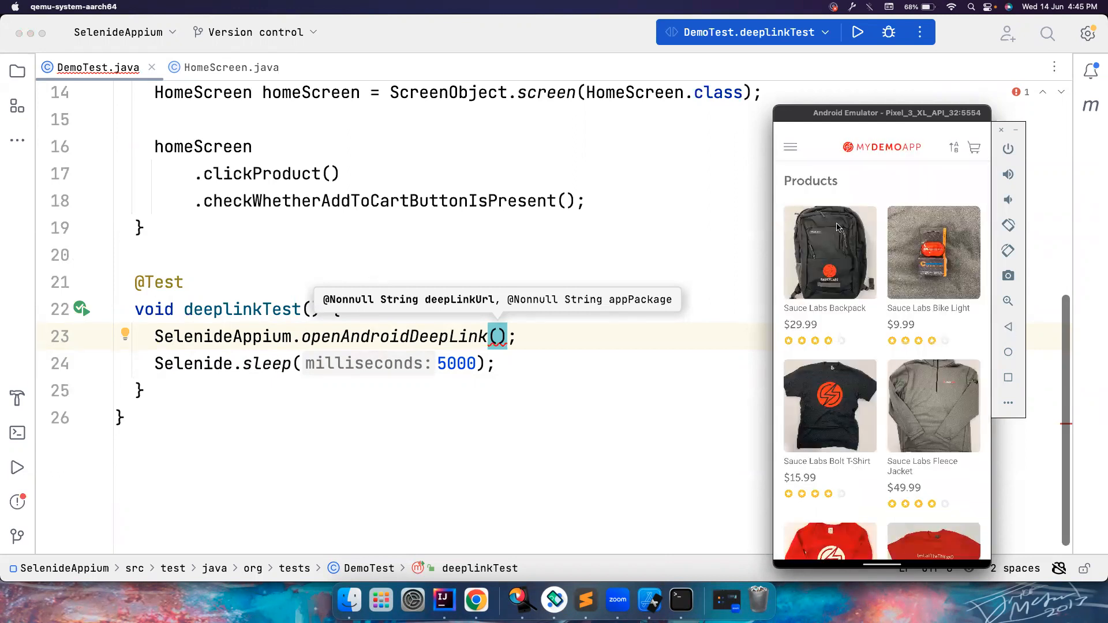
mouse_move(846, 236)
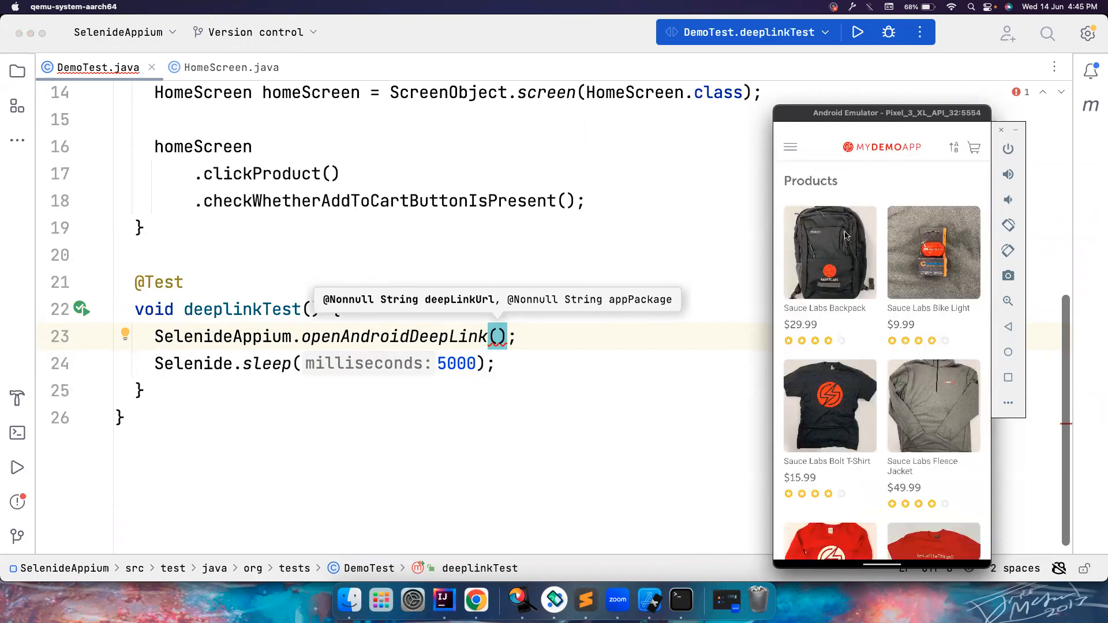
click(829, 252)
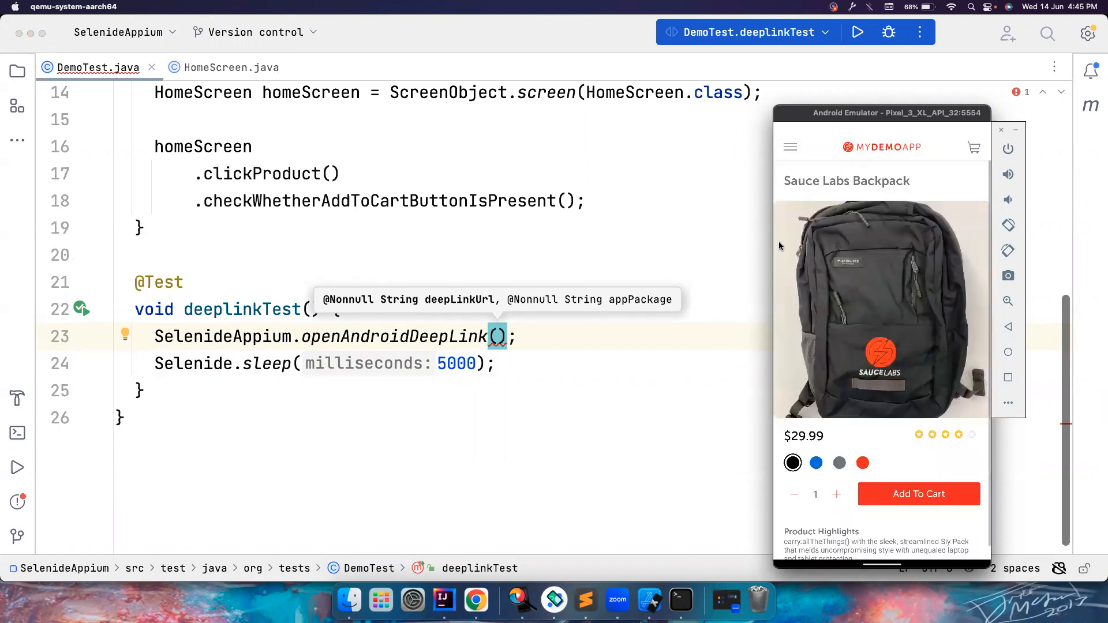
mouse_move(819, 208)
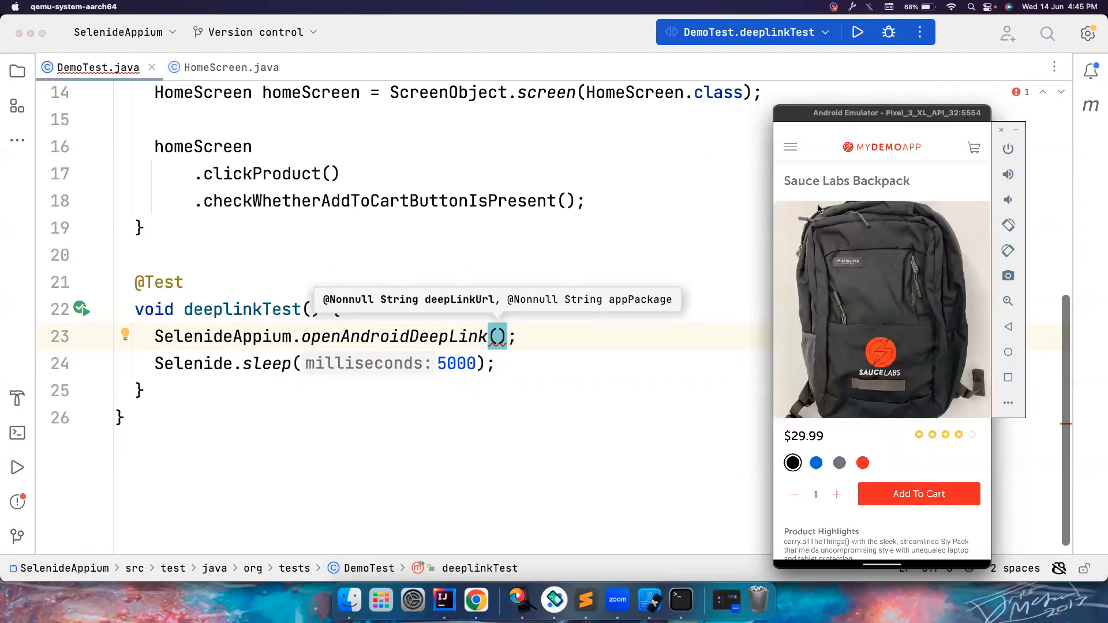
mouse_move(840, 215)
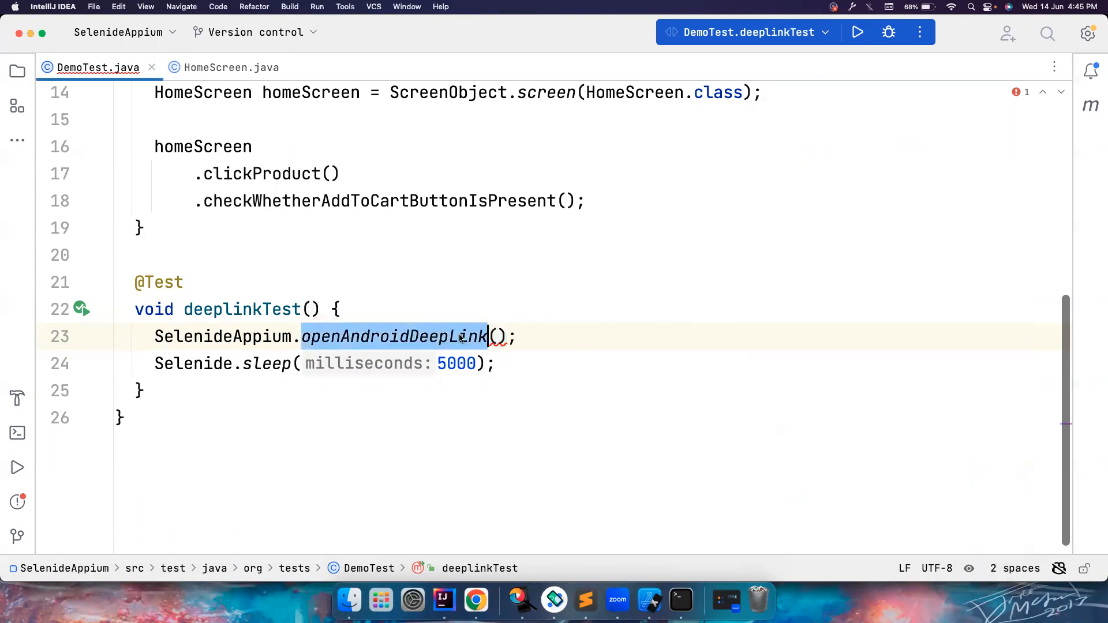
mouse_move(476, 601)
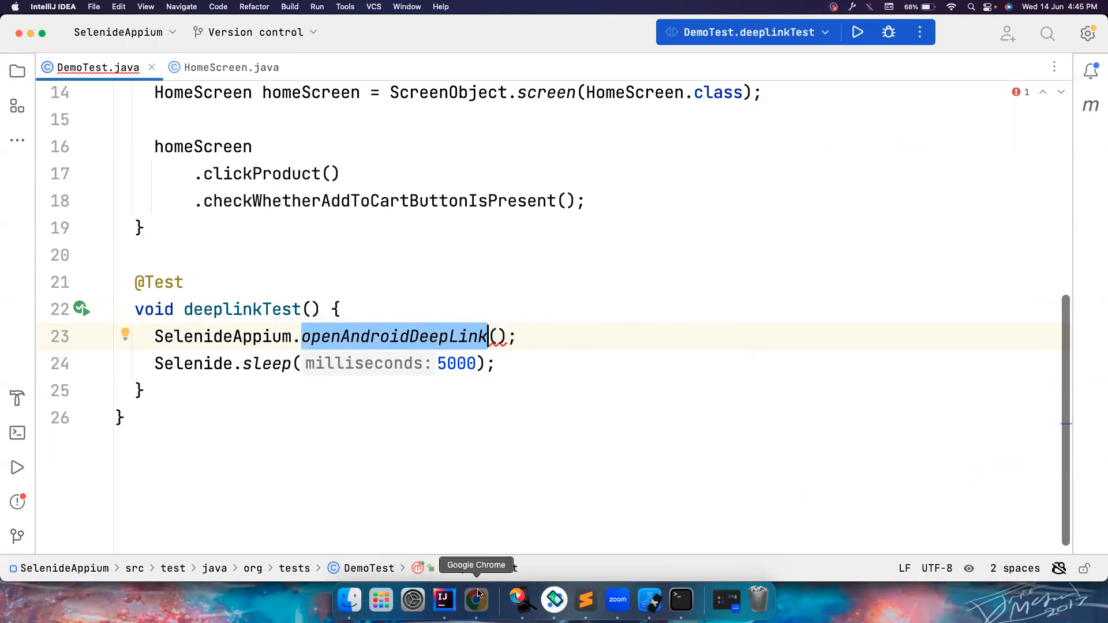
Step: In the my-demo-app-rn README's deep-linking section, select and copy 'mydemoapprn://product-details/1'
click(476, 601)
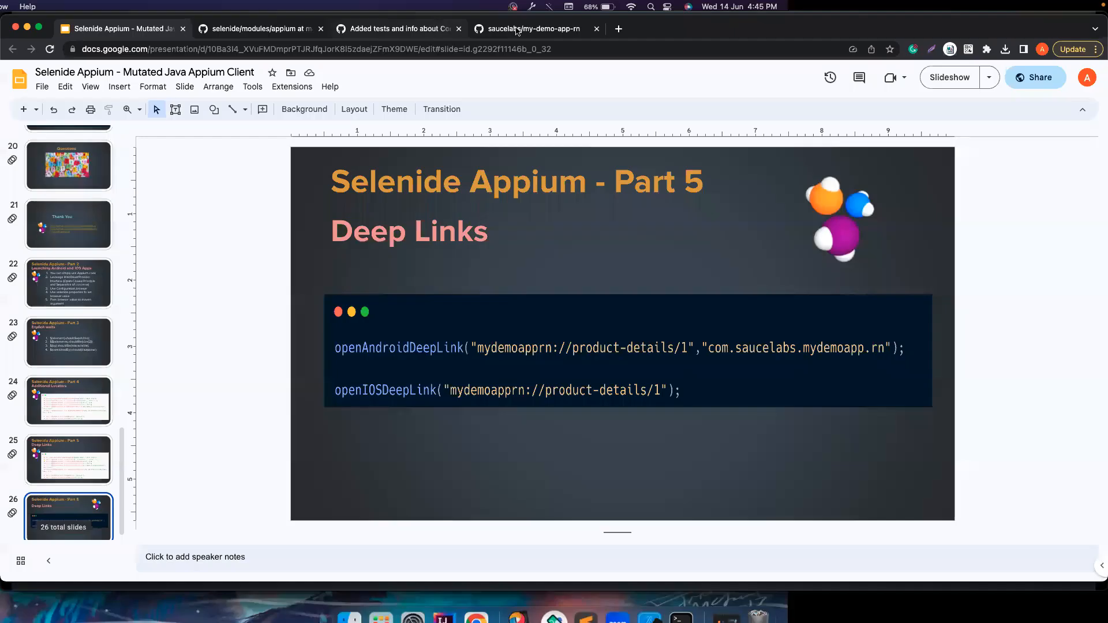
click(533, 29)
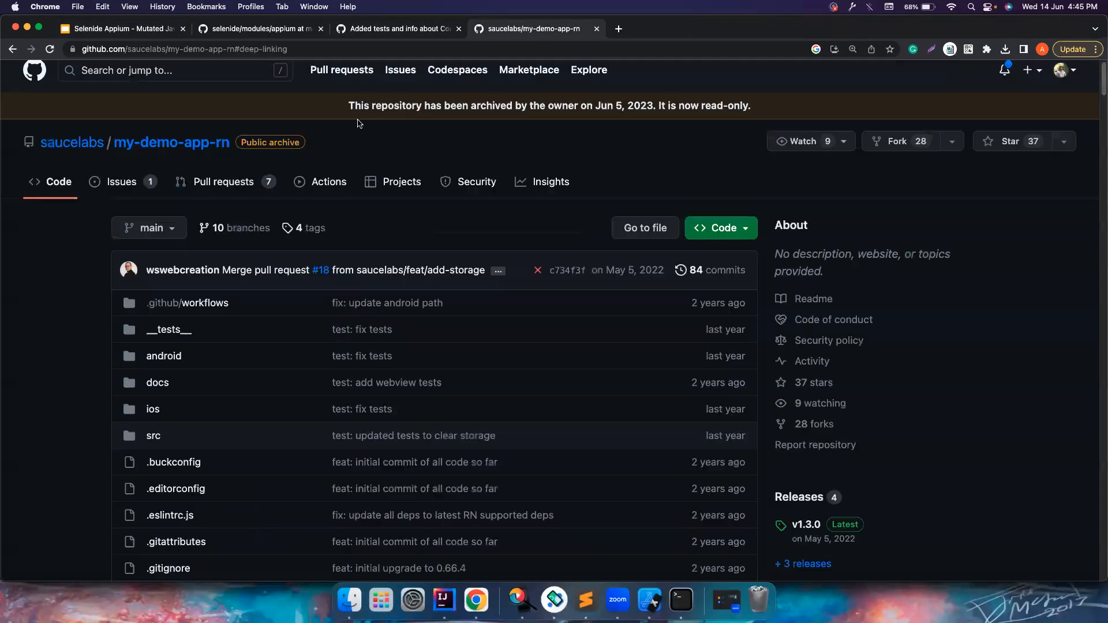
scroll(down, 3)
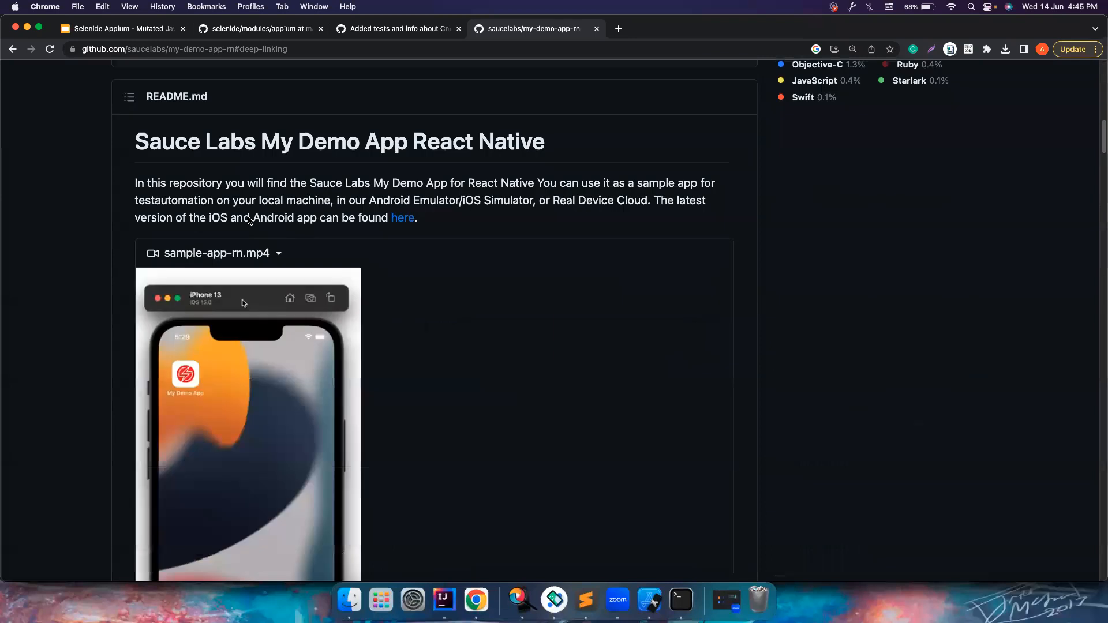
scroll(down, 3)
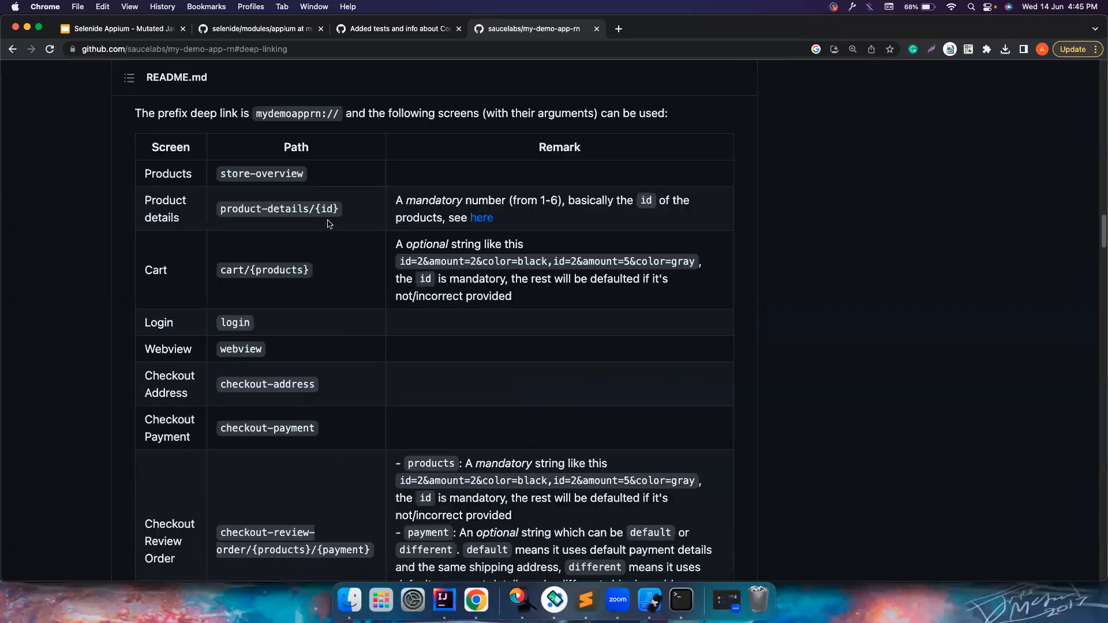
mouse_move(220, 213)
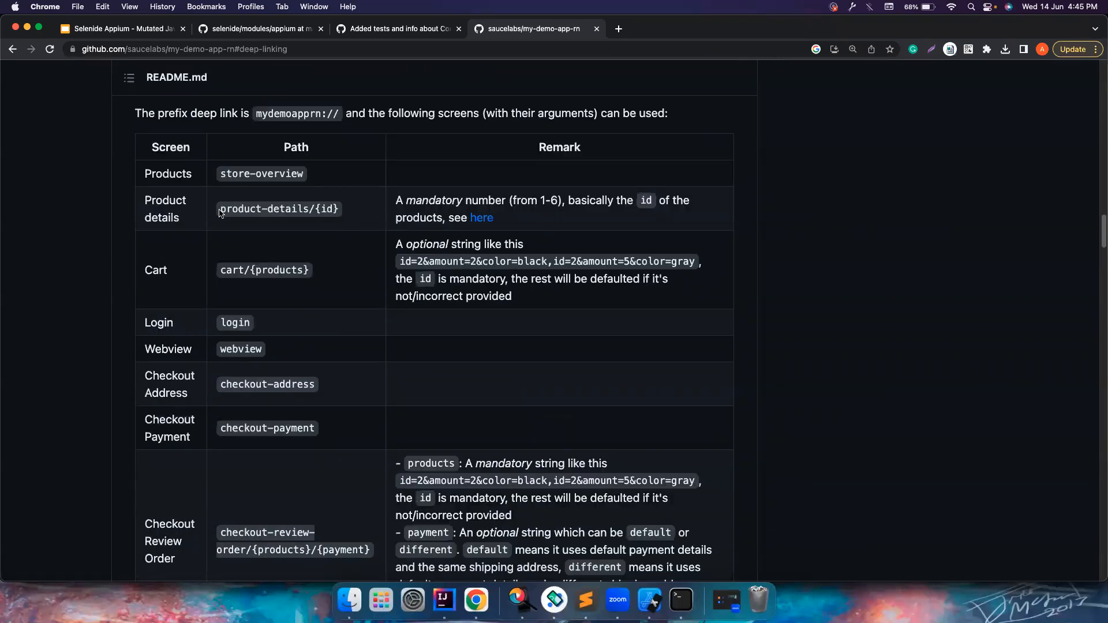
double_click(278, 209)
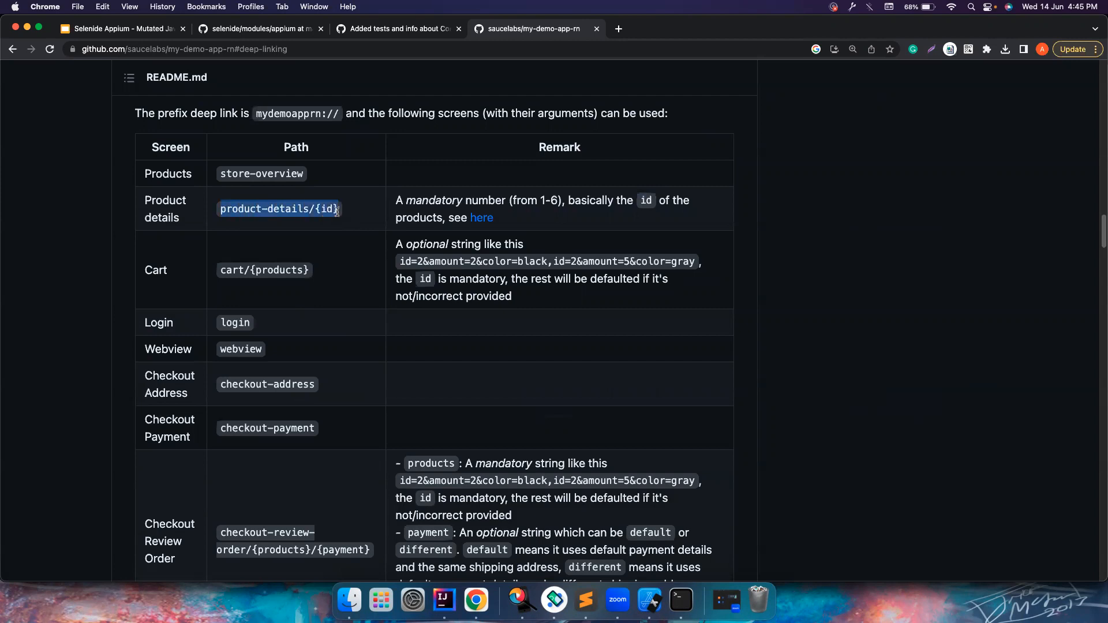
scroll(down, 3)
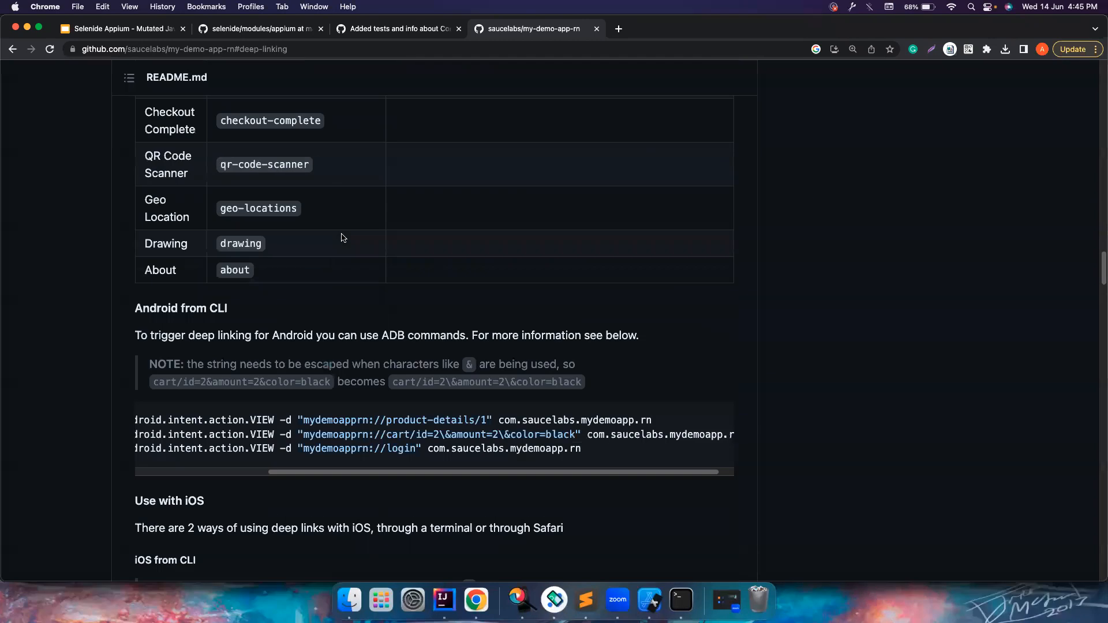
scroll(down, 3)
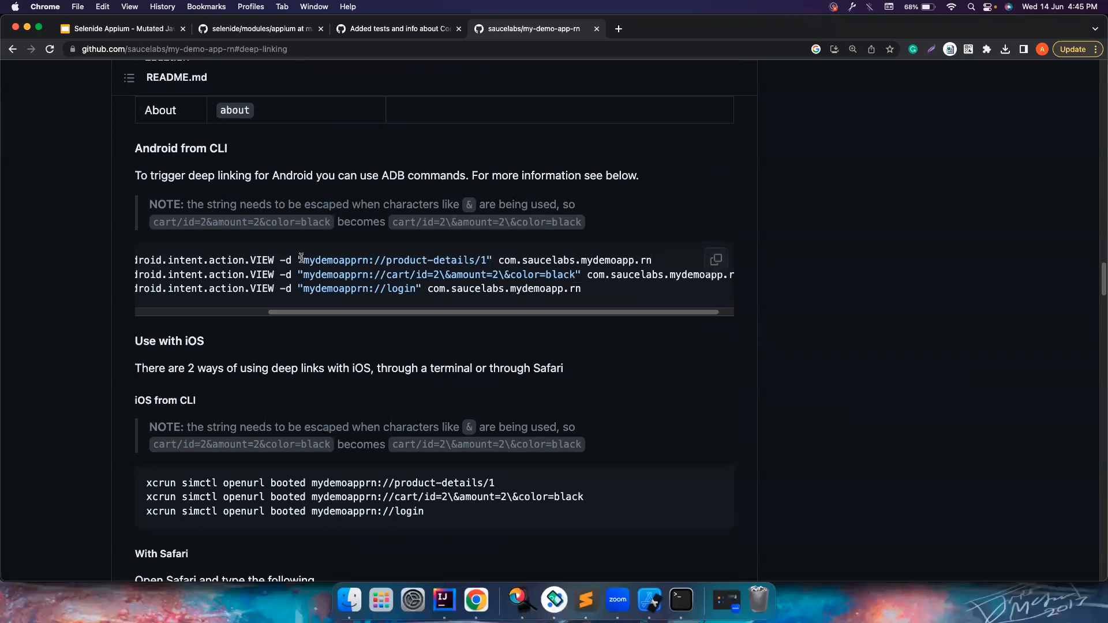
double_click(392, 261)
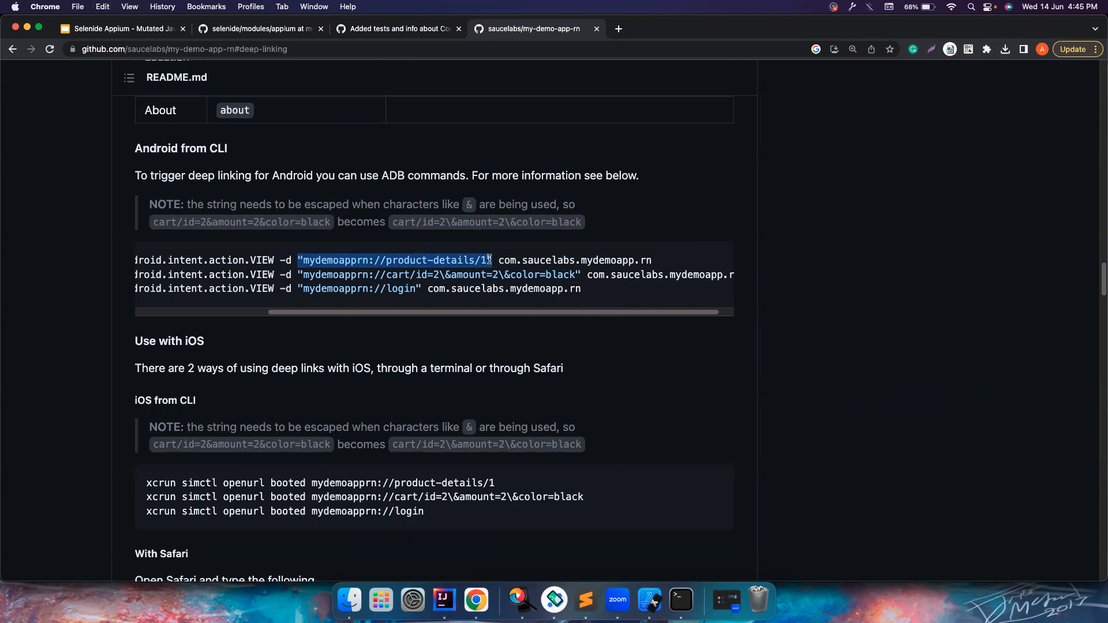
mouse_move(120, 29)
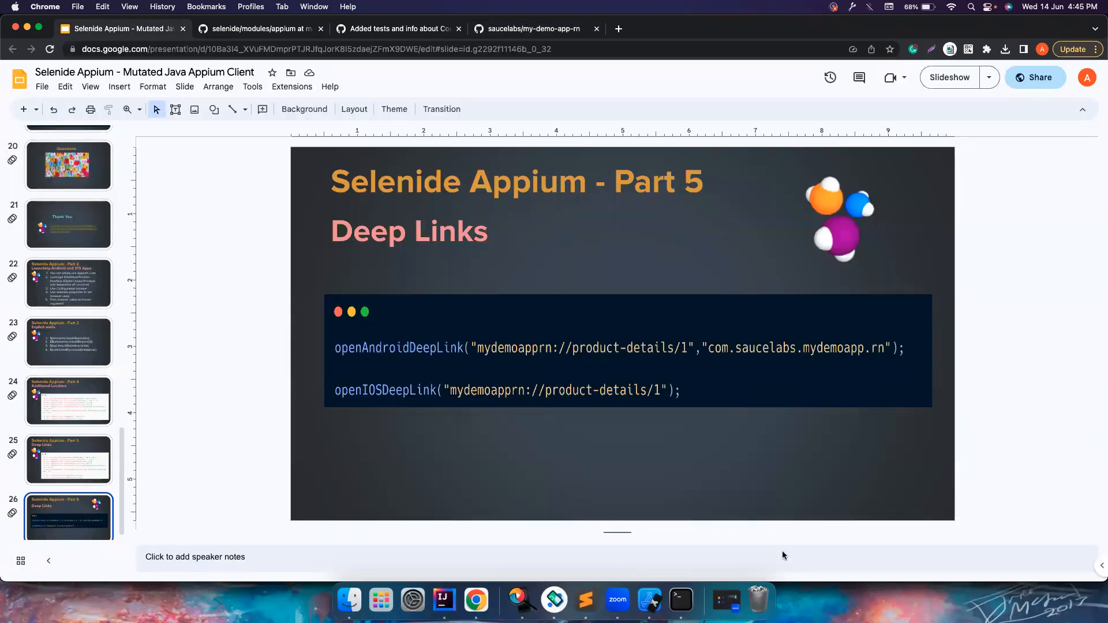
Step: Paste 'mydemoapprn://product-details/1' as openAndroidDeepLink's first argument, followed by a comma
click(444, 600)
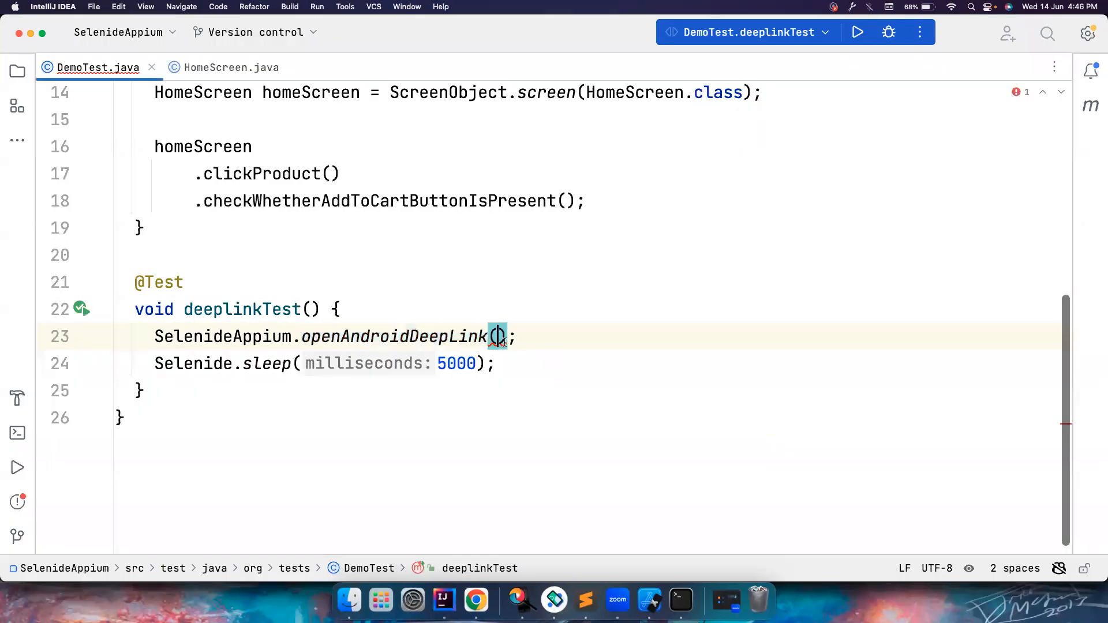
key(cmd+v)
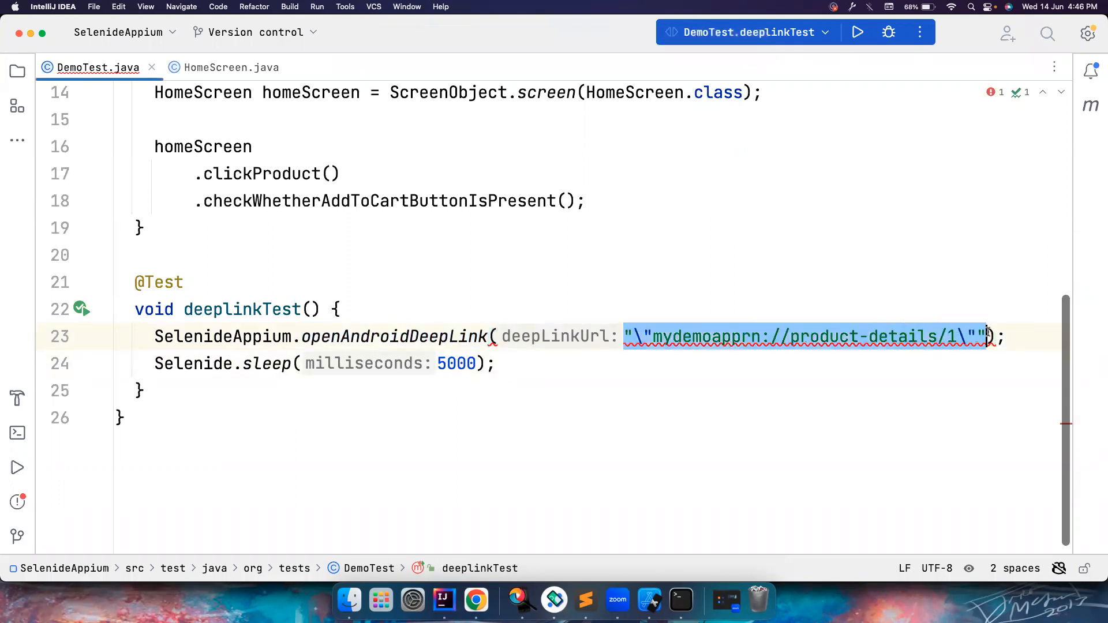
key(cmd+v)
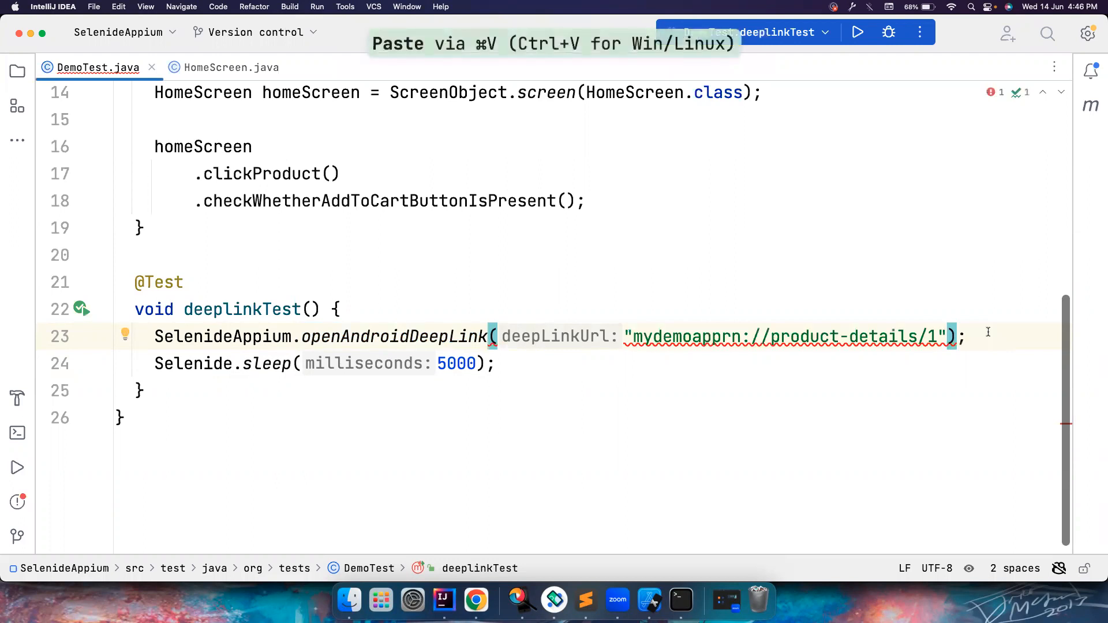
text(,)
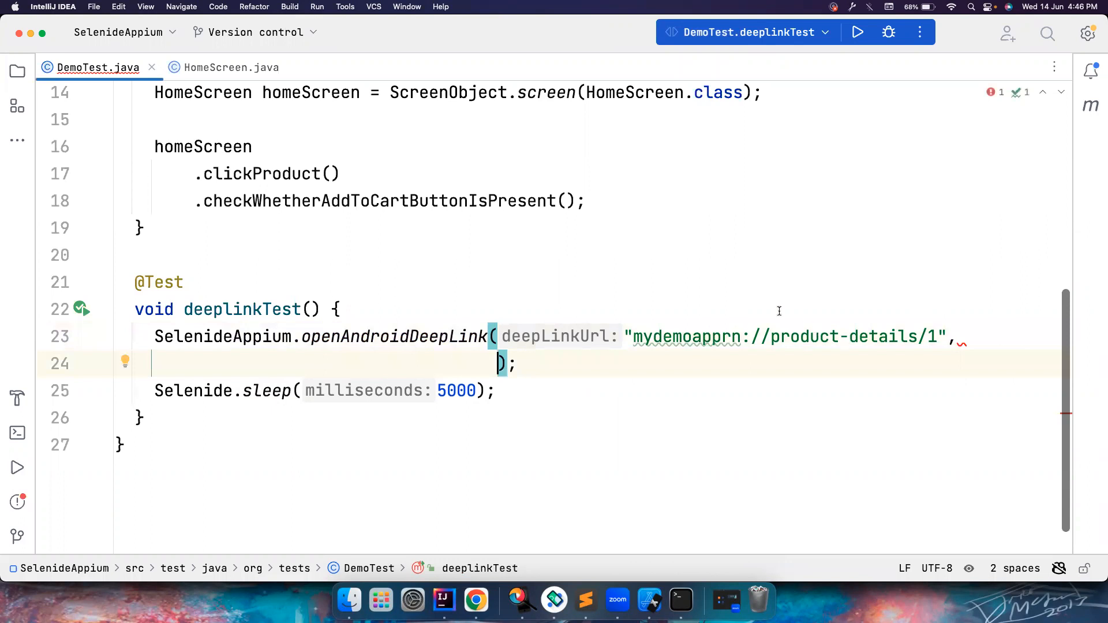
Step: Add package 'com.saucelabs.mydemoapp.rn' from the README as the second argument
click(475, 600)
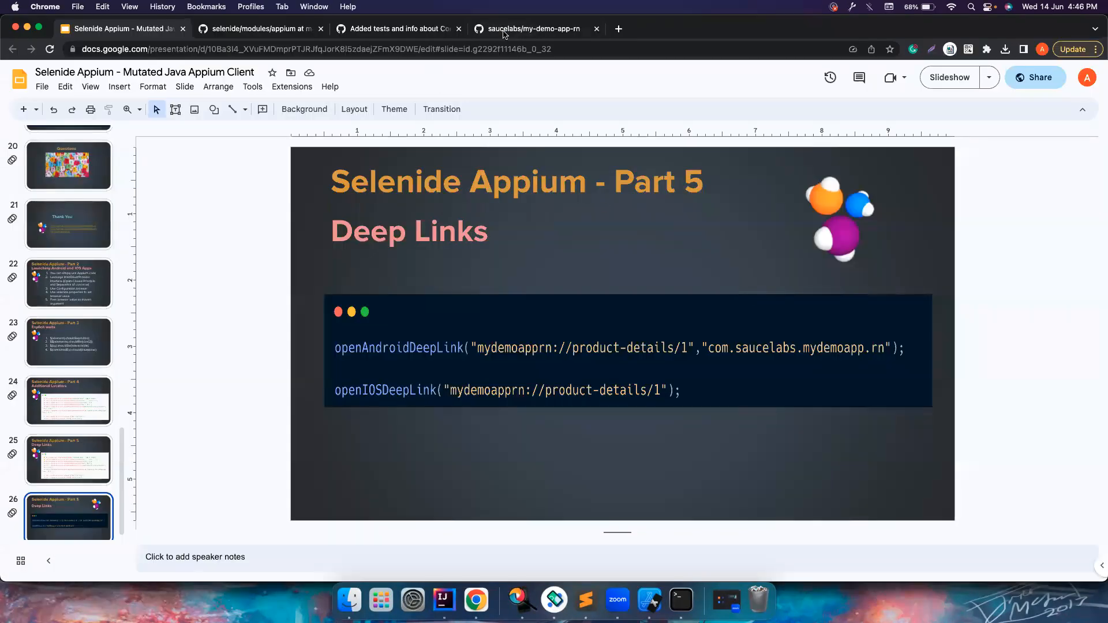
click(533, 28)
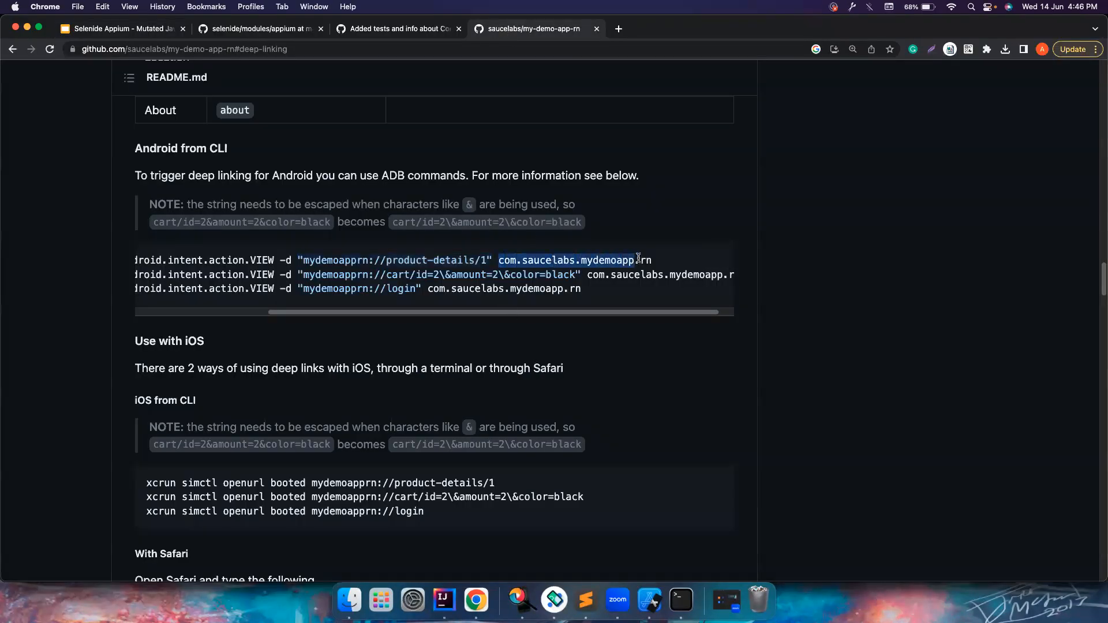
click(444, 600)
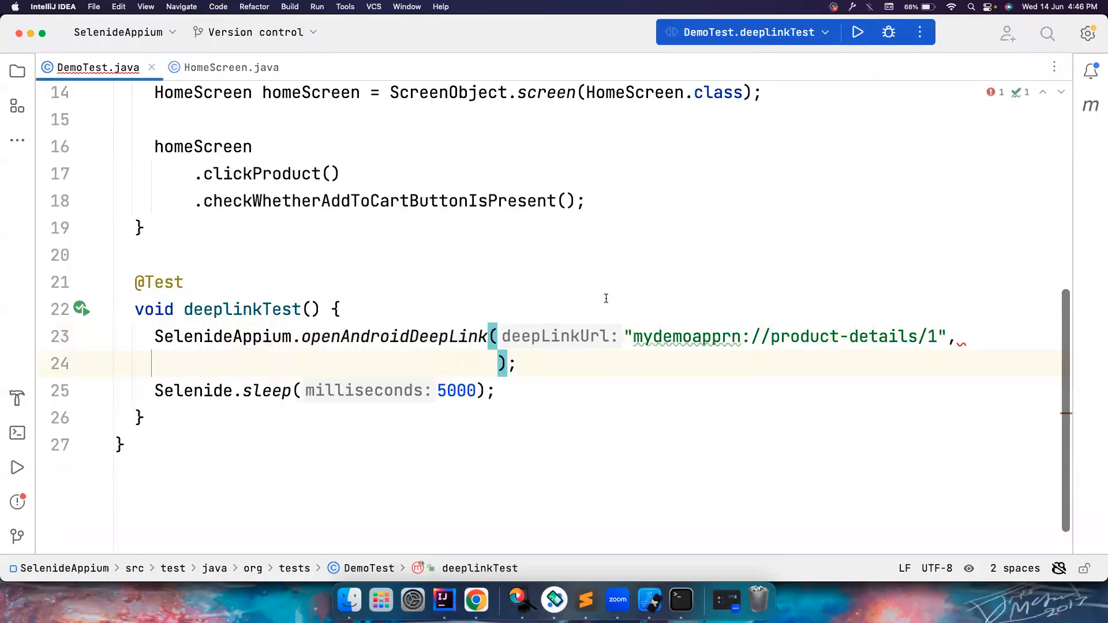
key(cmd+v)
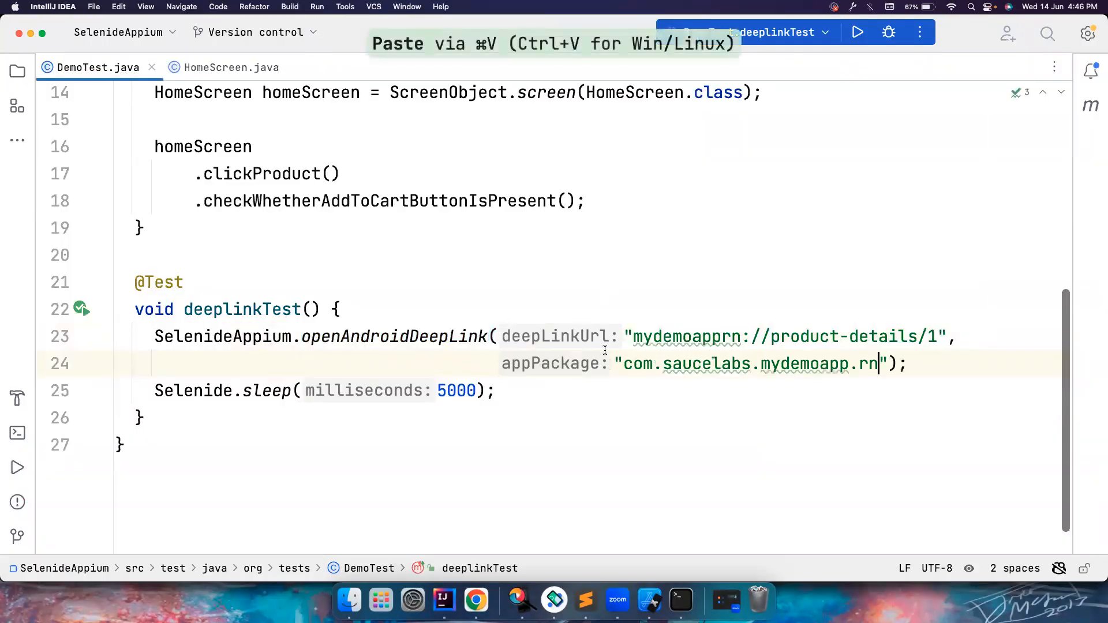
mouse_move(649, 601)
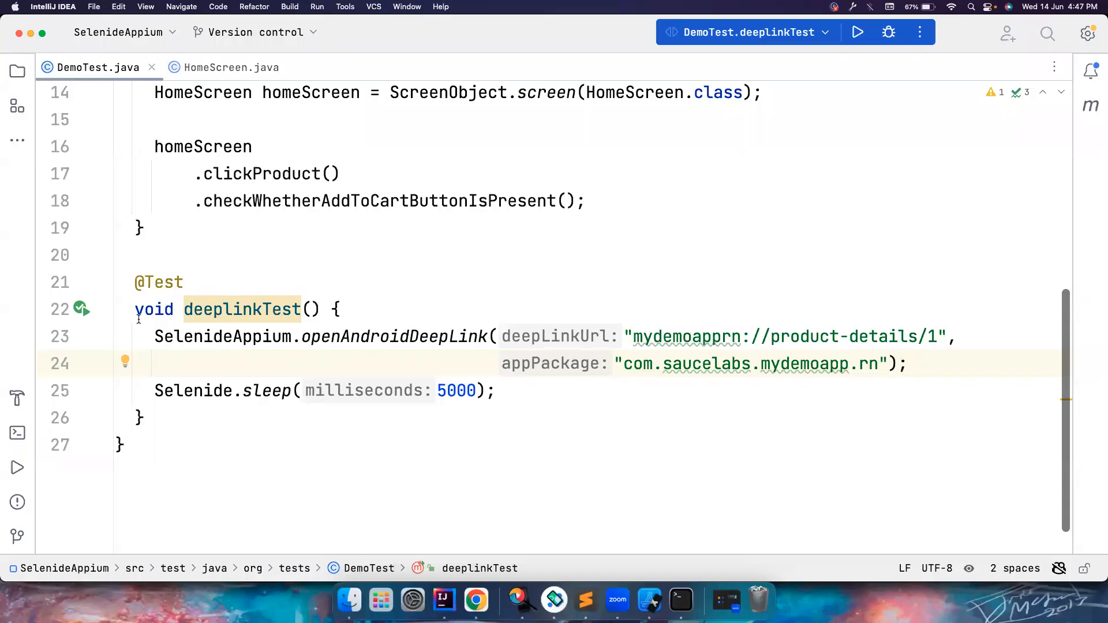
Step: Run deeplinkTest from the gutter, peek at the Selenide class, and open selenide.properties
click(81, 309)
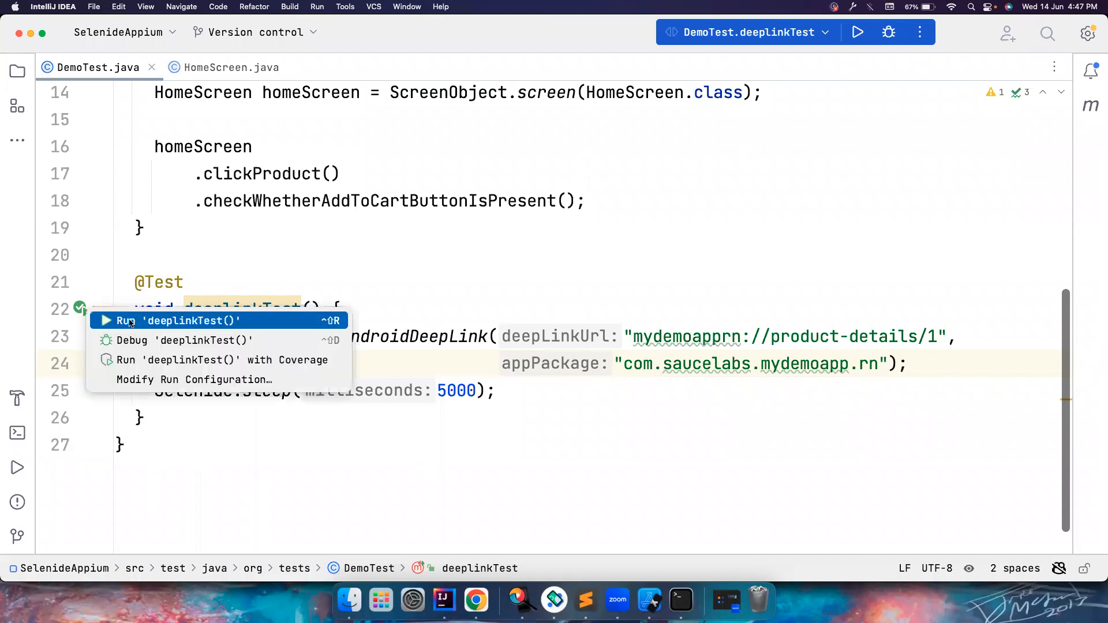
click(187, 320)
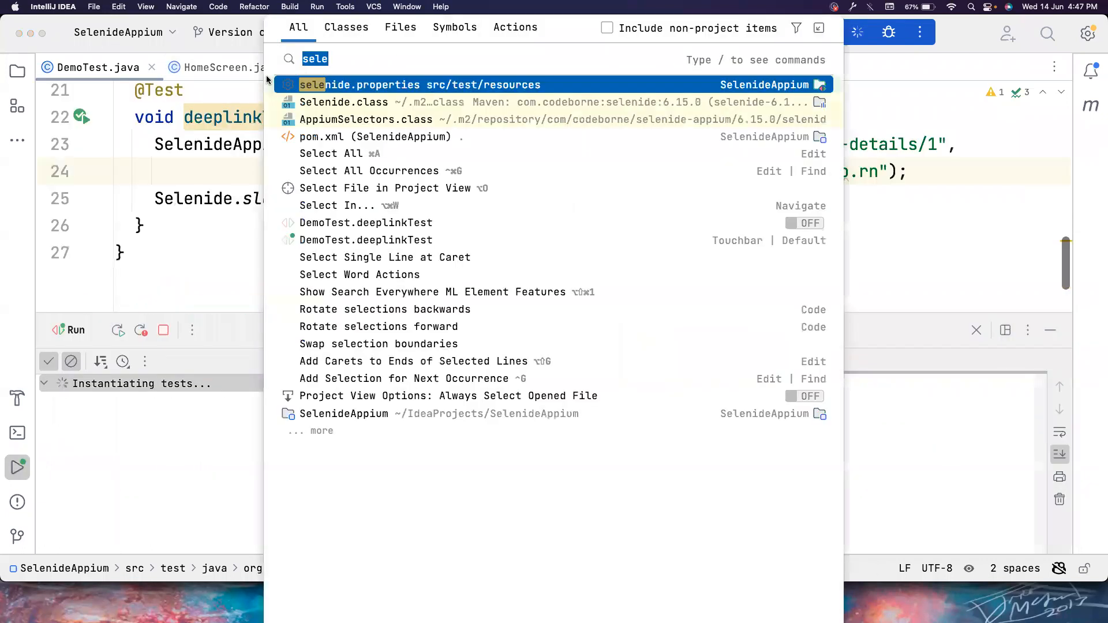
click(344, 102)
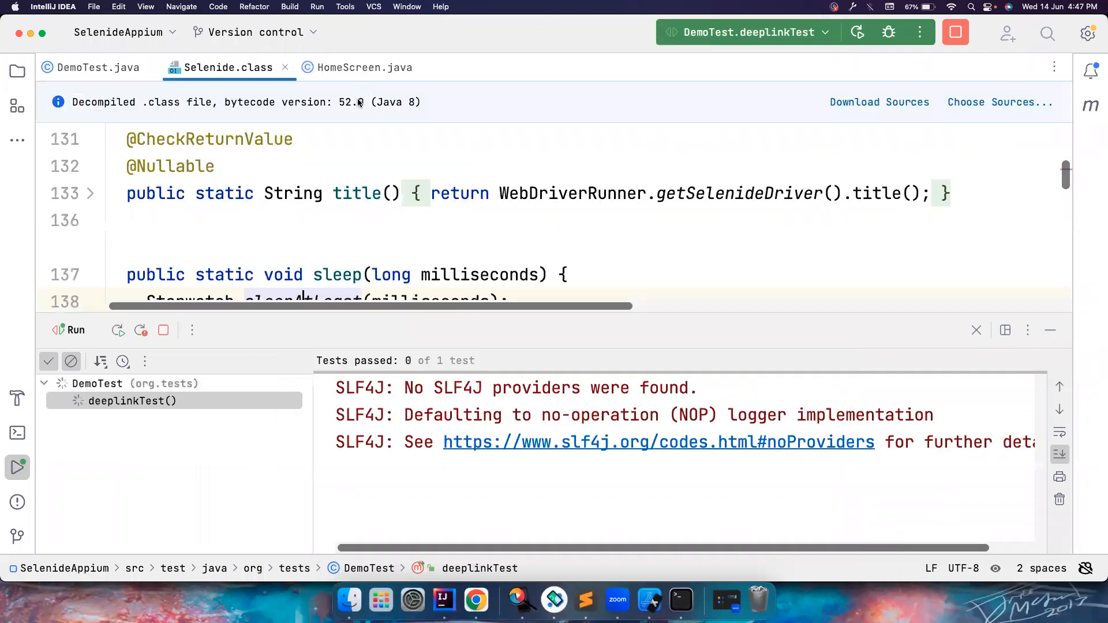
click(284, 67)
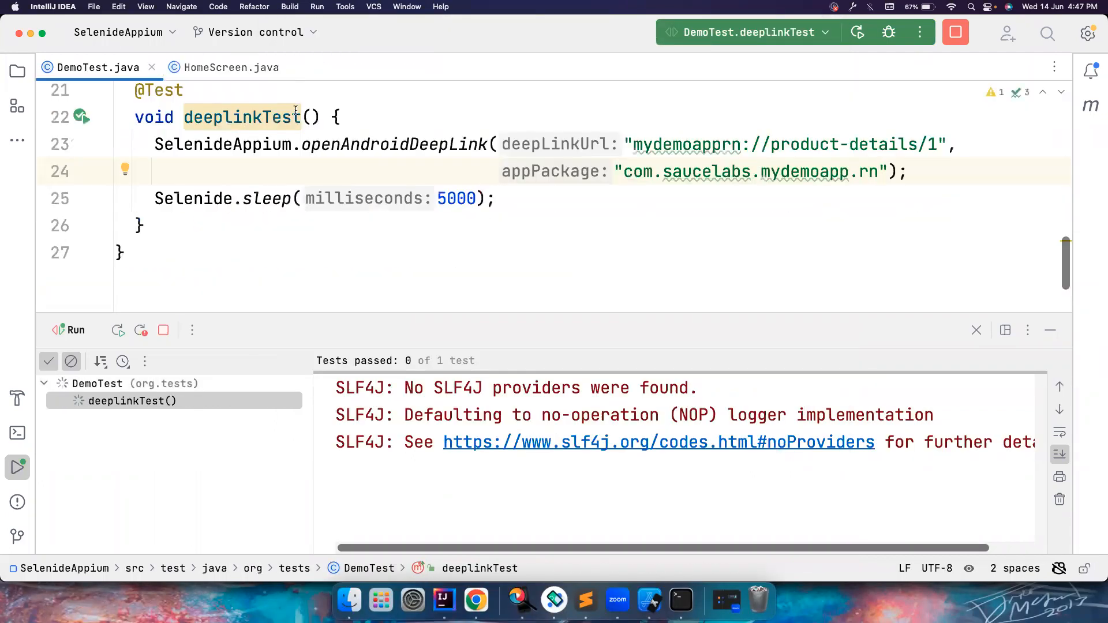
key(cmd+e)
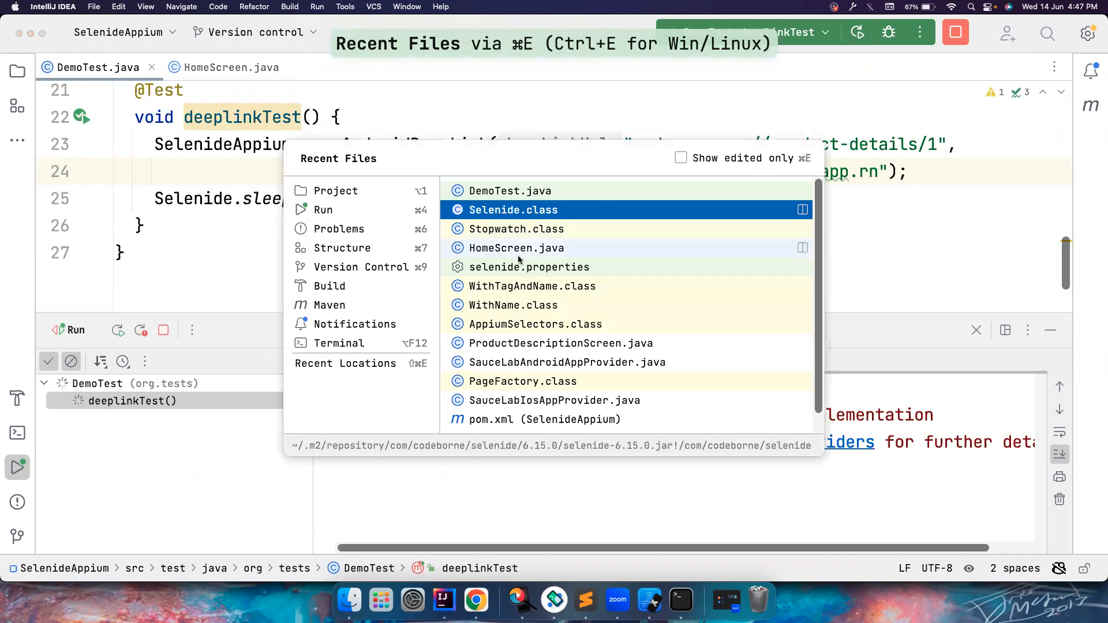
click(528, 266)
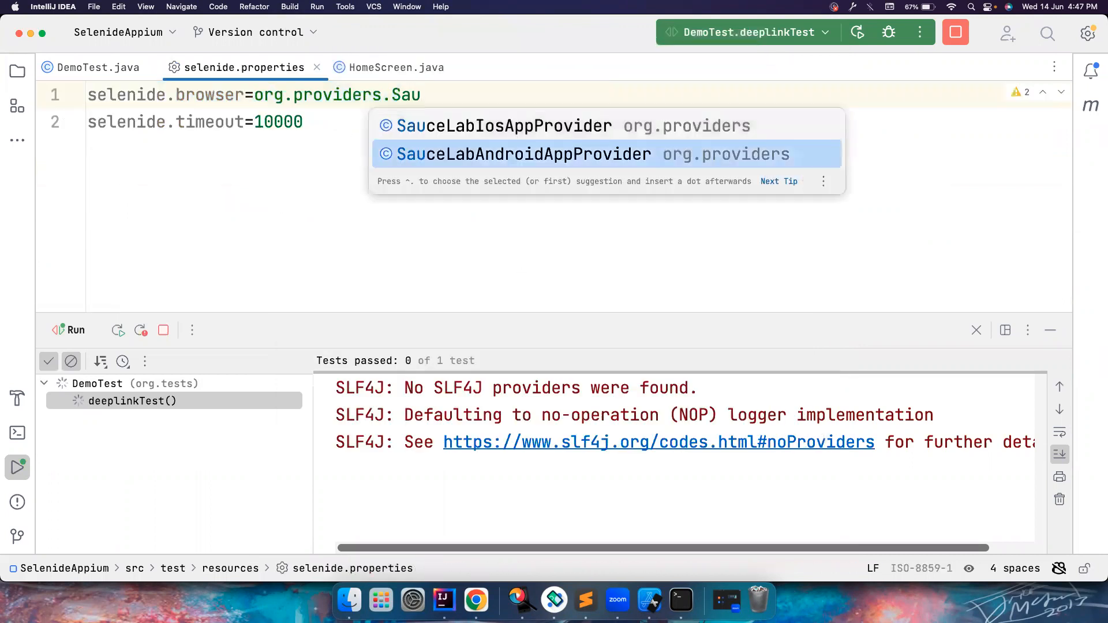
Step: Set selenide.browser to org.providers.SauceLabAndroidAppProvider and stop the running test
click(521, 155)
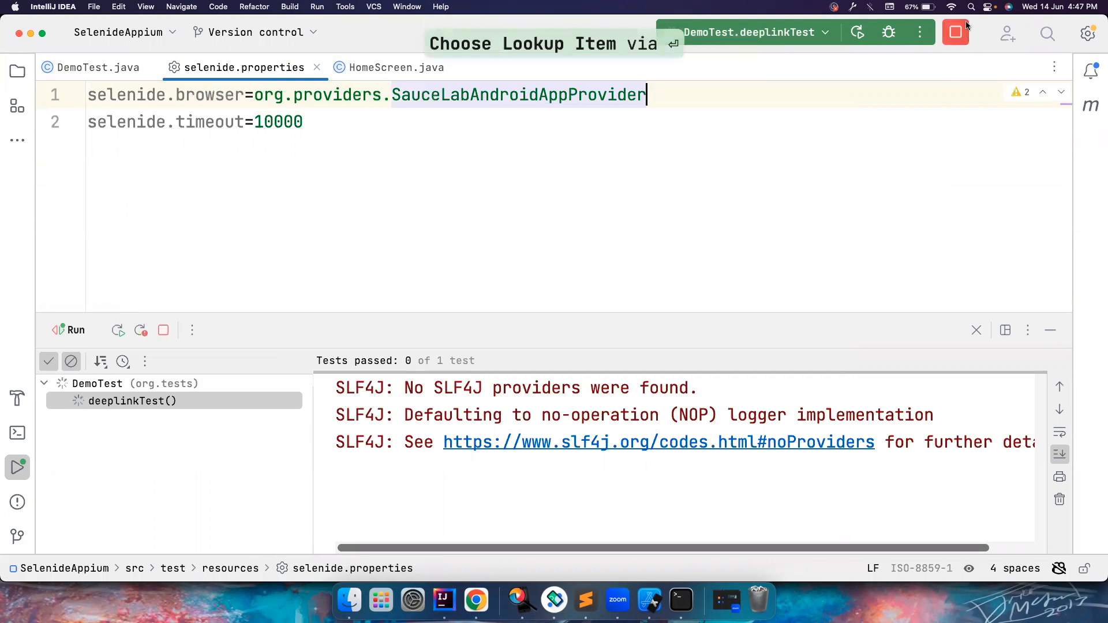
click(955, 32)
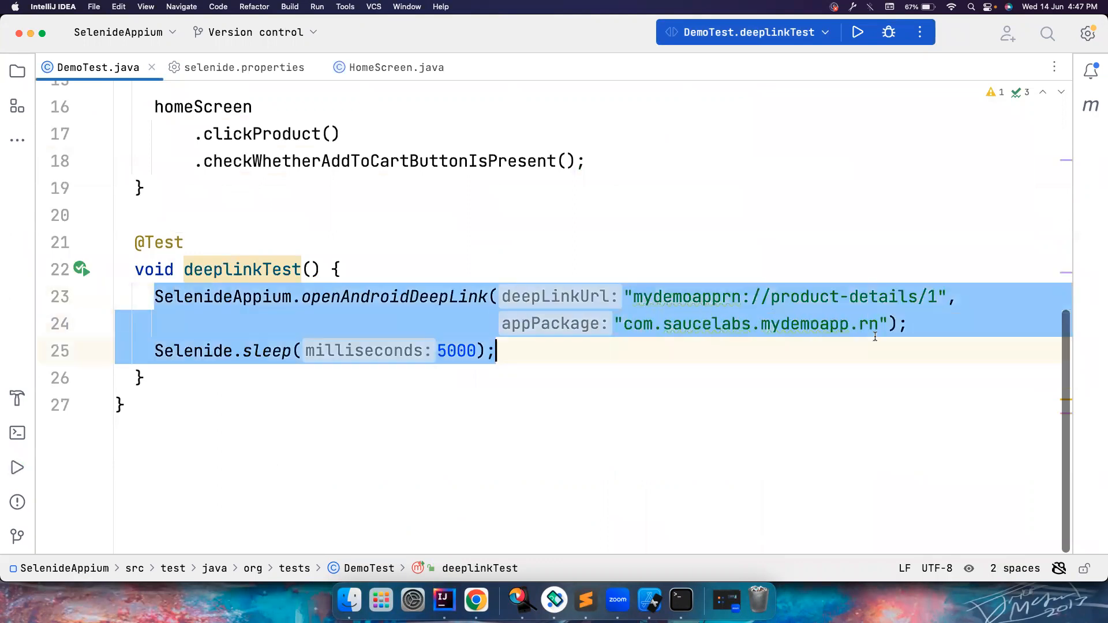
Step: Comment out the Android deep link call and start a SelenideAppium call below it
key(cmd+shift+/)
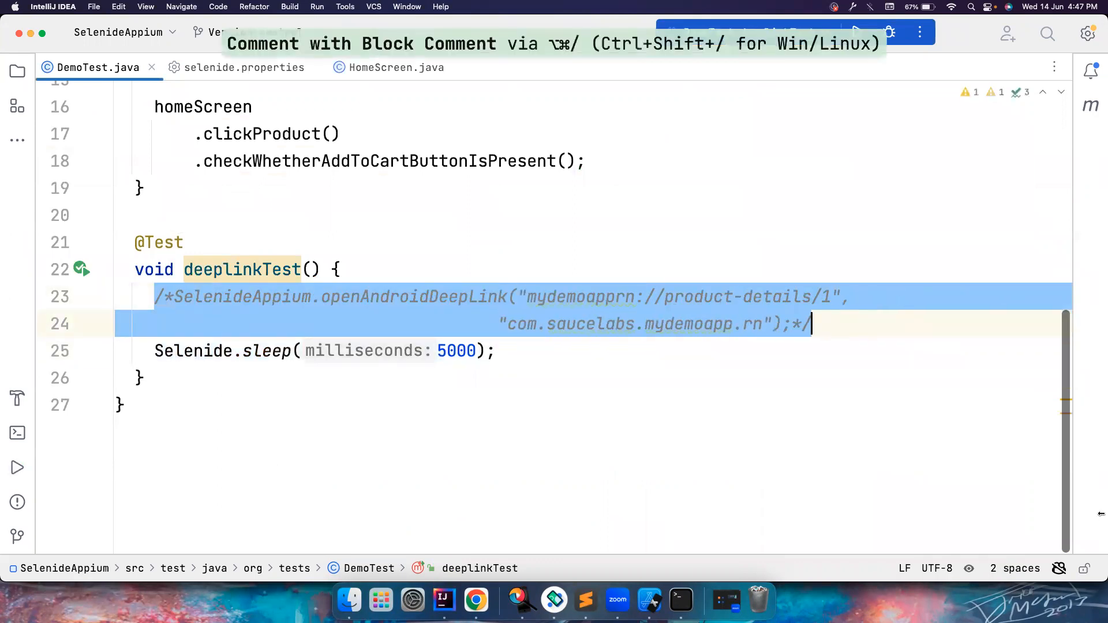
key(Delete)
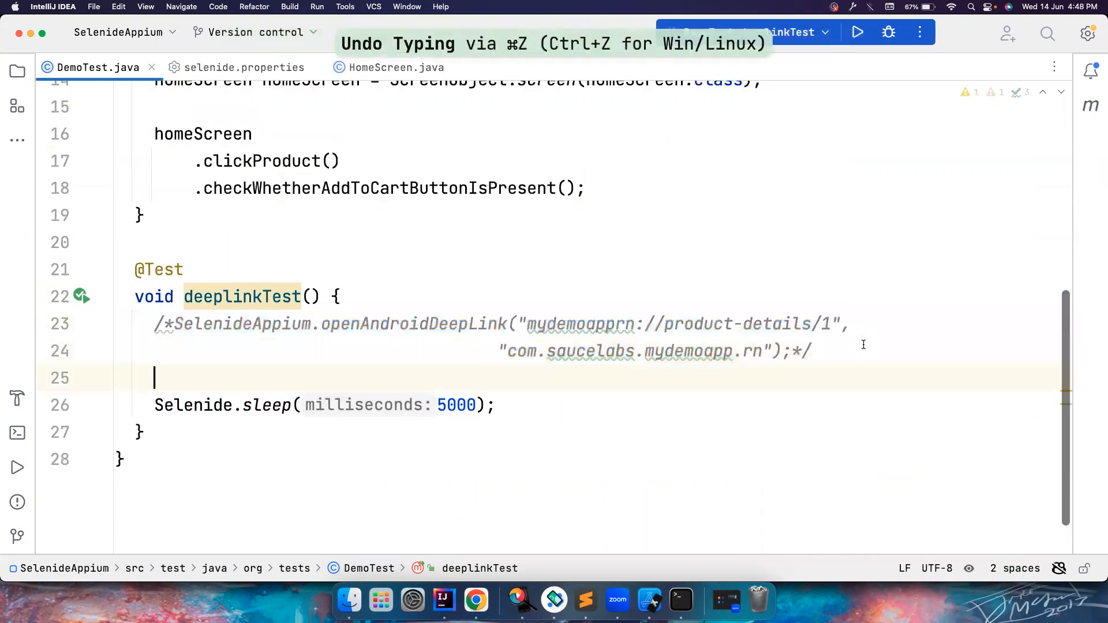
text(SelenideAppium.)
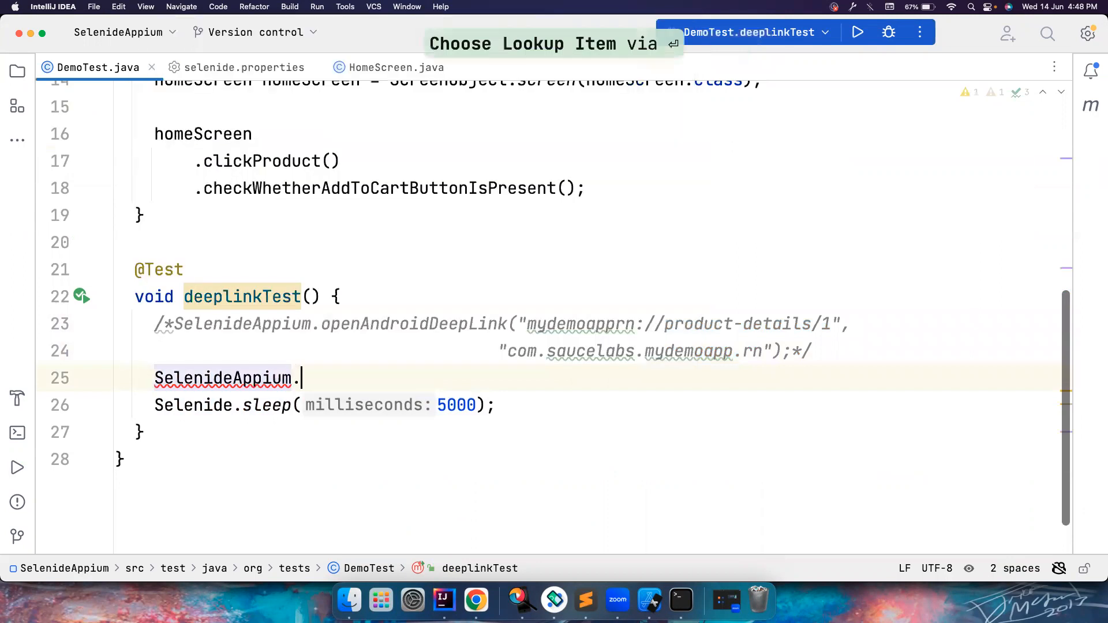
text(.)
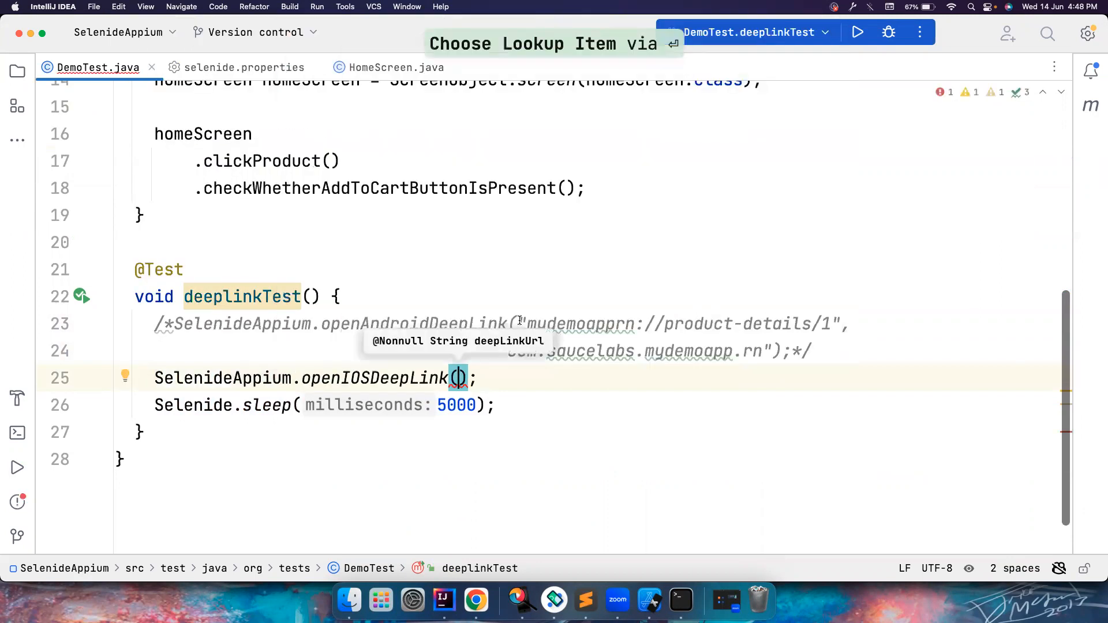
Step: Pass 'mydemoapprn://product-details/1' to openIOSDeepLink and confirm selenide.properties uses SauceLabIosAppProvider
double_click(678, 324)
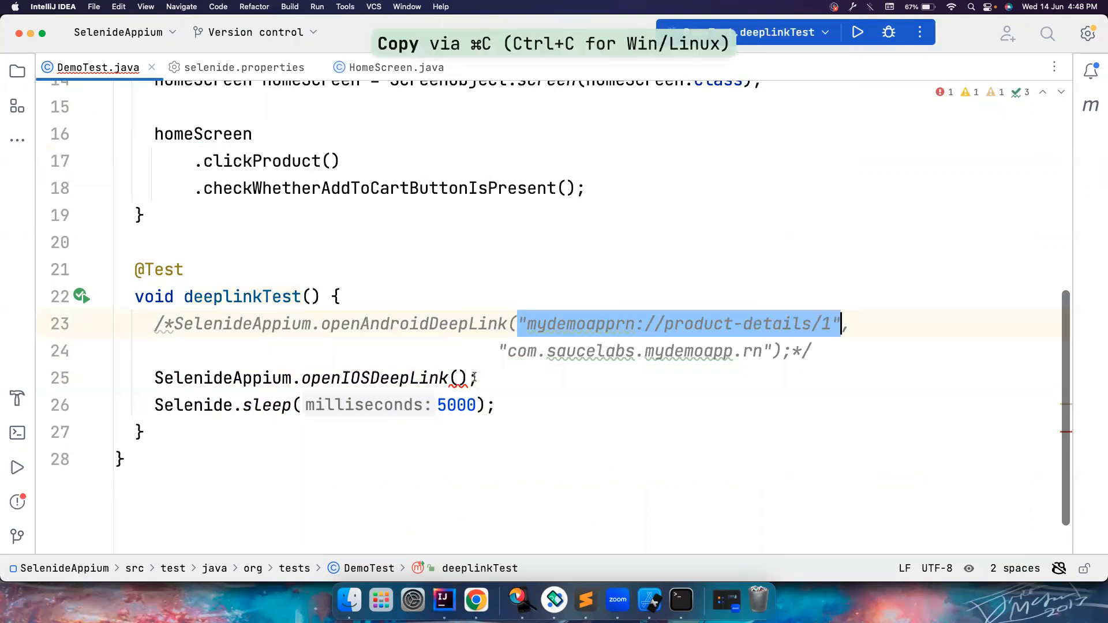
key(cmd+v)
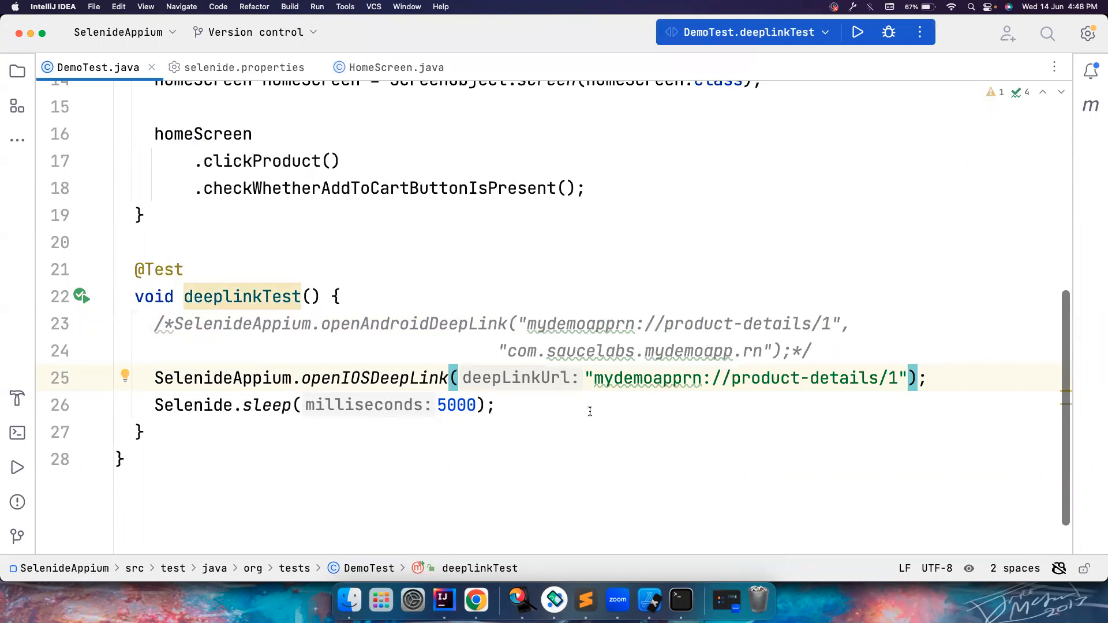
mouse_move(346, 138)
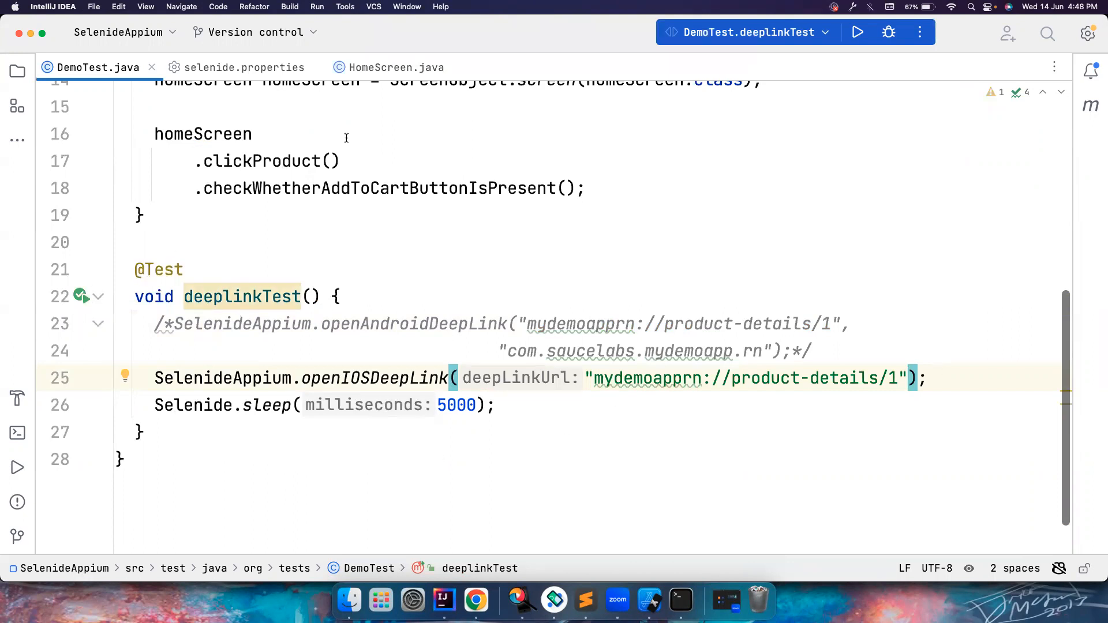
click(242, 67)
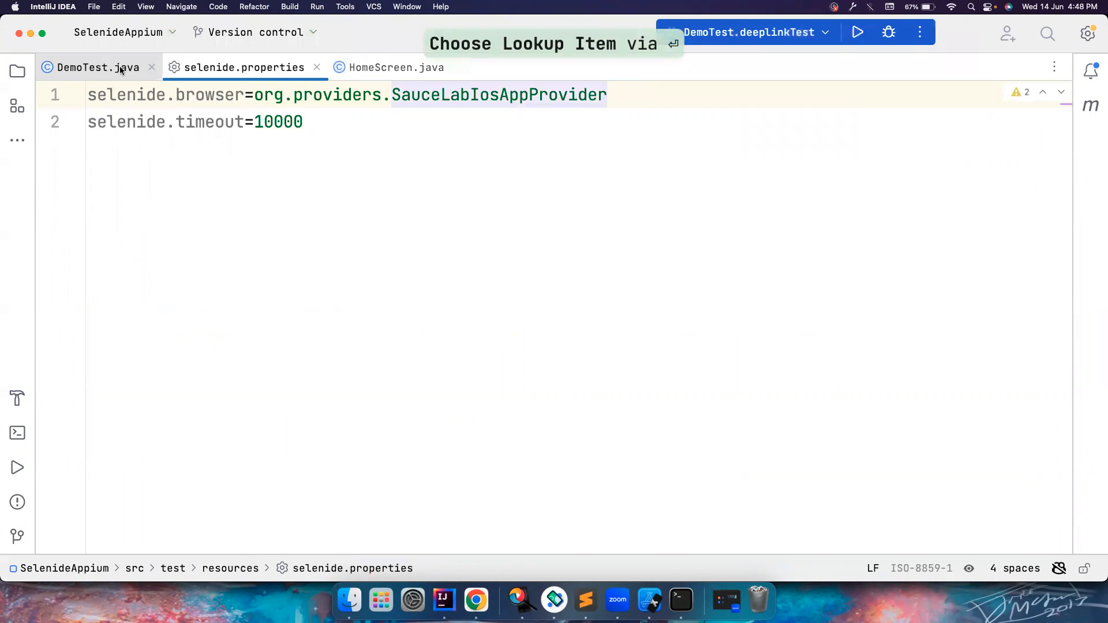
Step: Run deeplinkTest and watch the iOS Simulator open the link in My Demo App
click(92, 67)
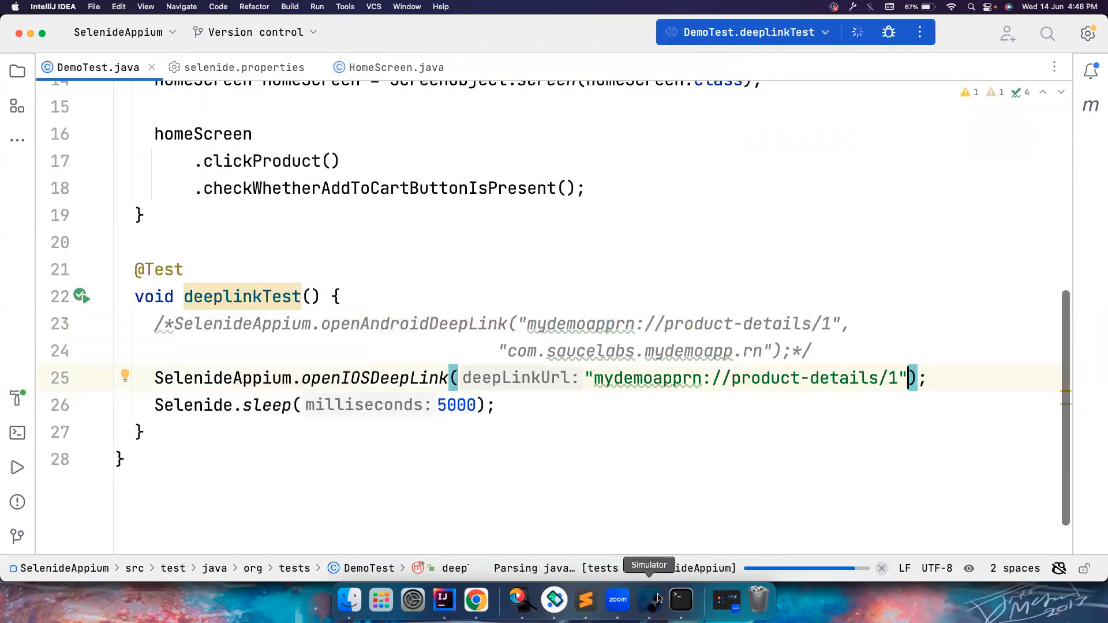
click(16, 466)
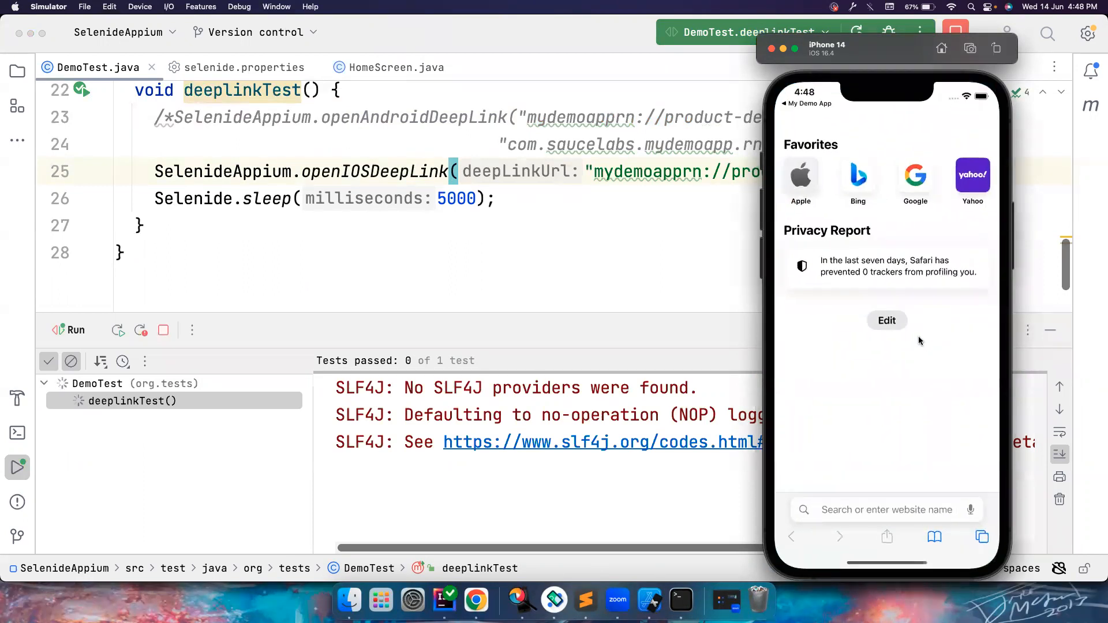
click(885, 510)
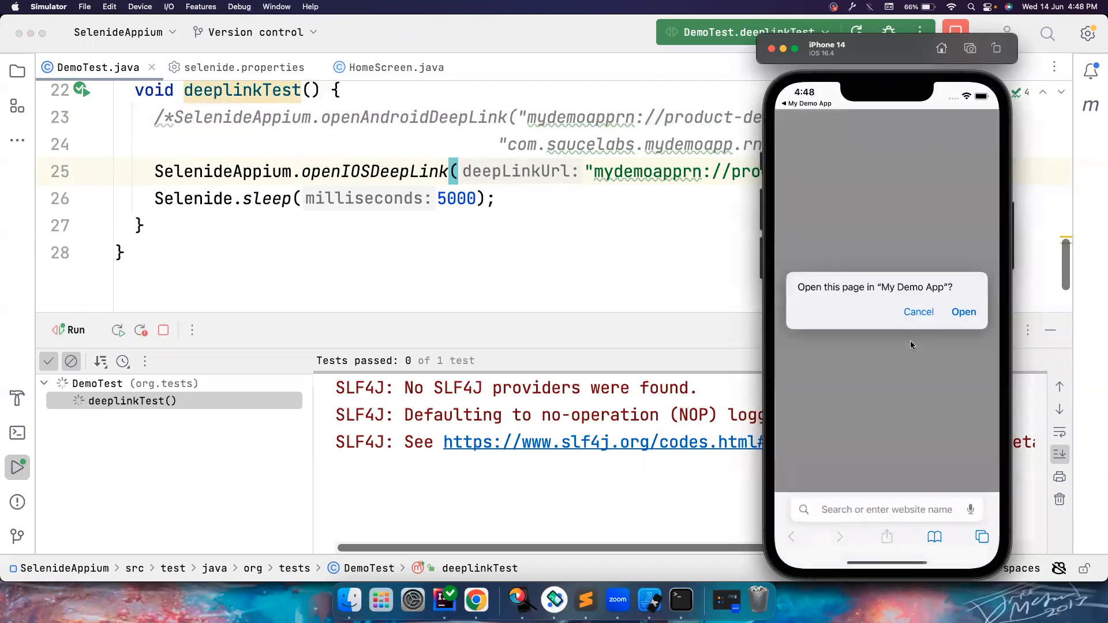
click(964, 312)
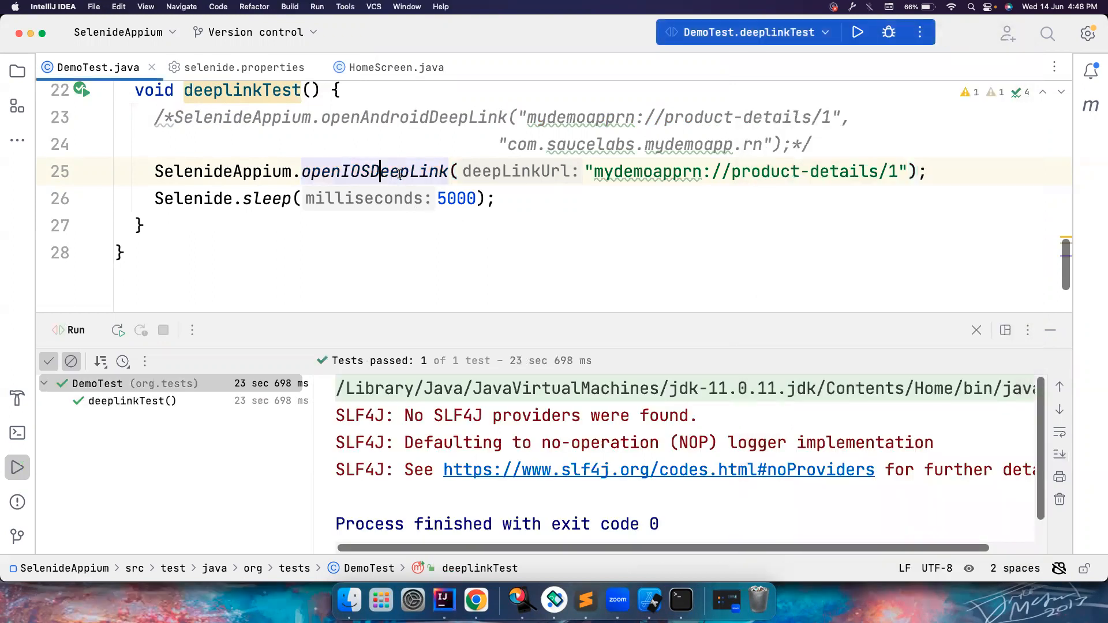
Step: Navigate from openIOSDeepLink into DeepLinkLauncher's decompiled openDeepLinkOnIos method
click(378, 171)
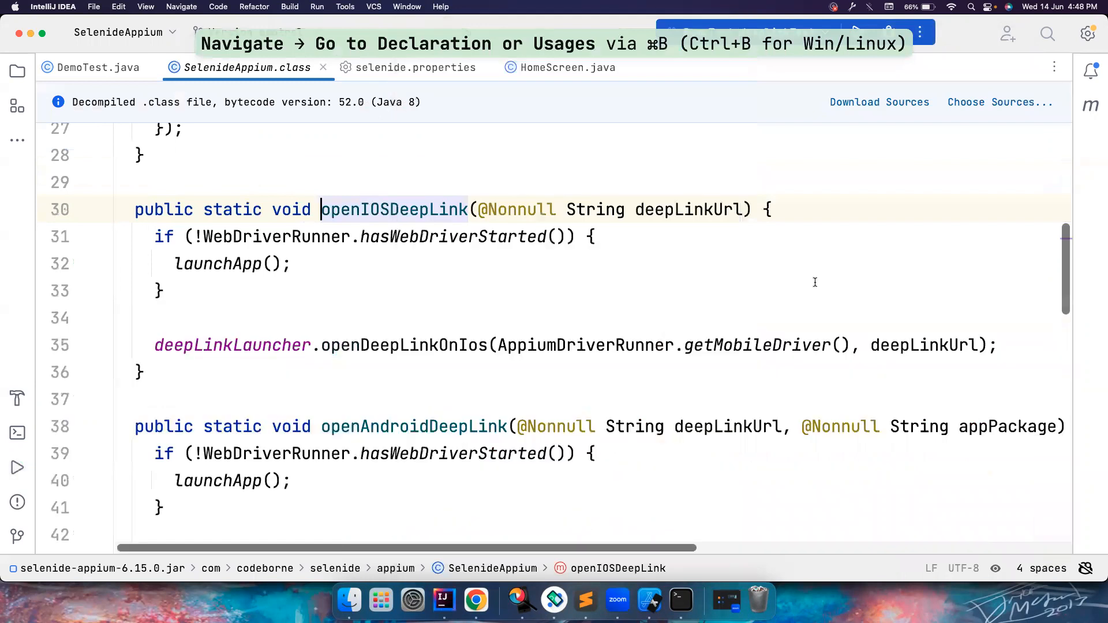
mouse_move(226, 264)
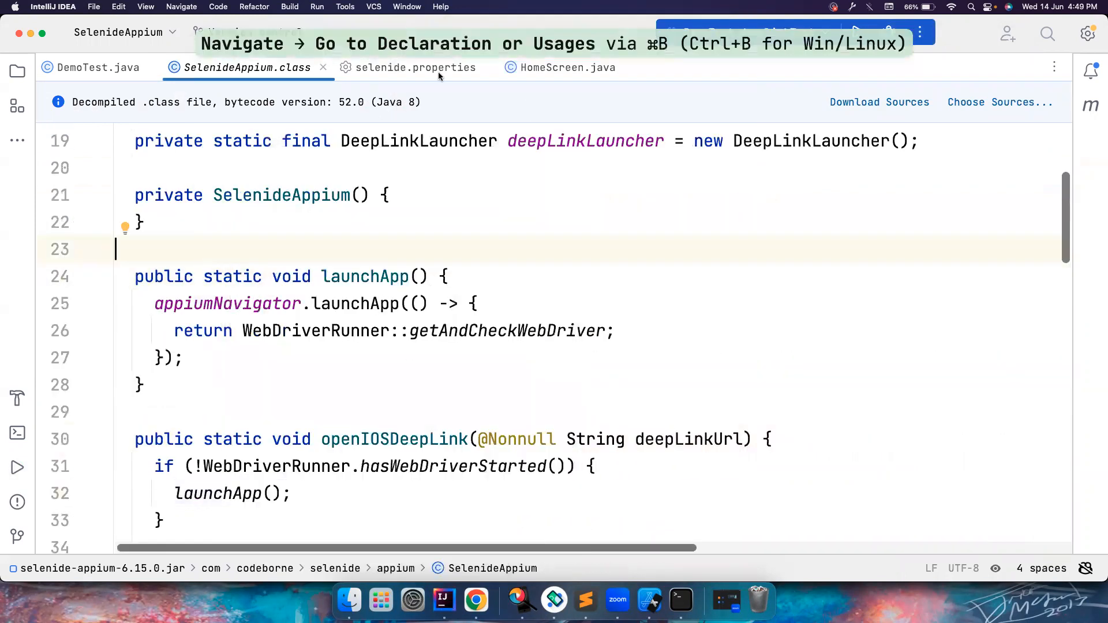
click(98, 67)
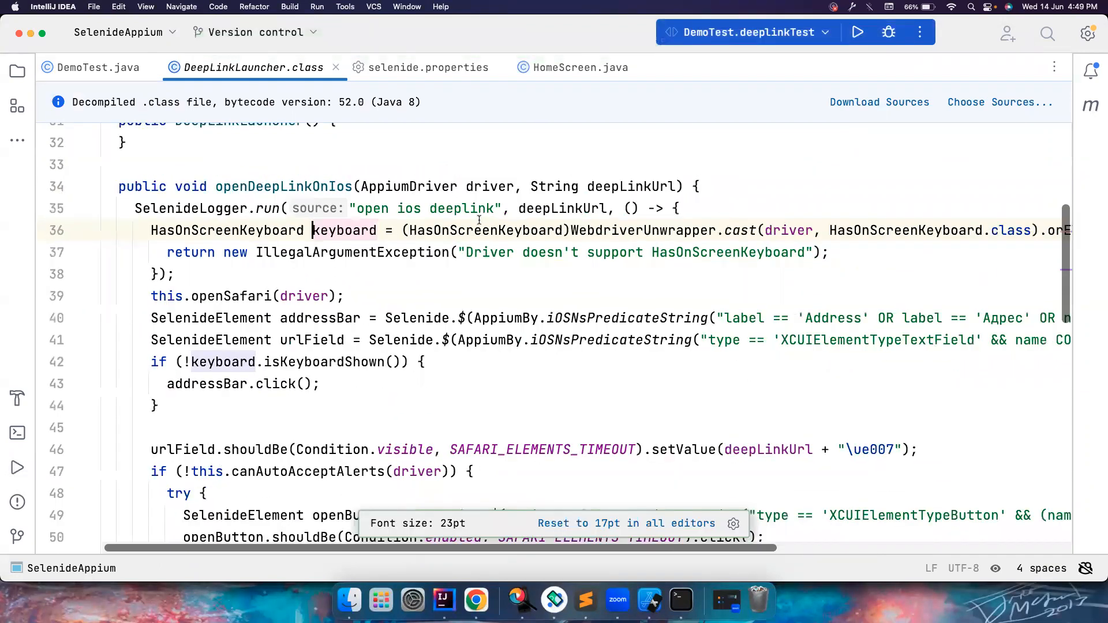
Step: Highlight the HasOnScreenKeyboard keyboard variable and the urlField declaration in DeepLinkLauncher
double_click(226, 230)
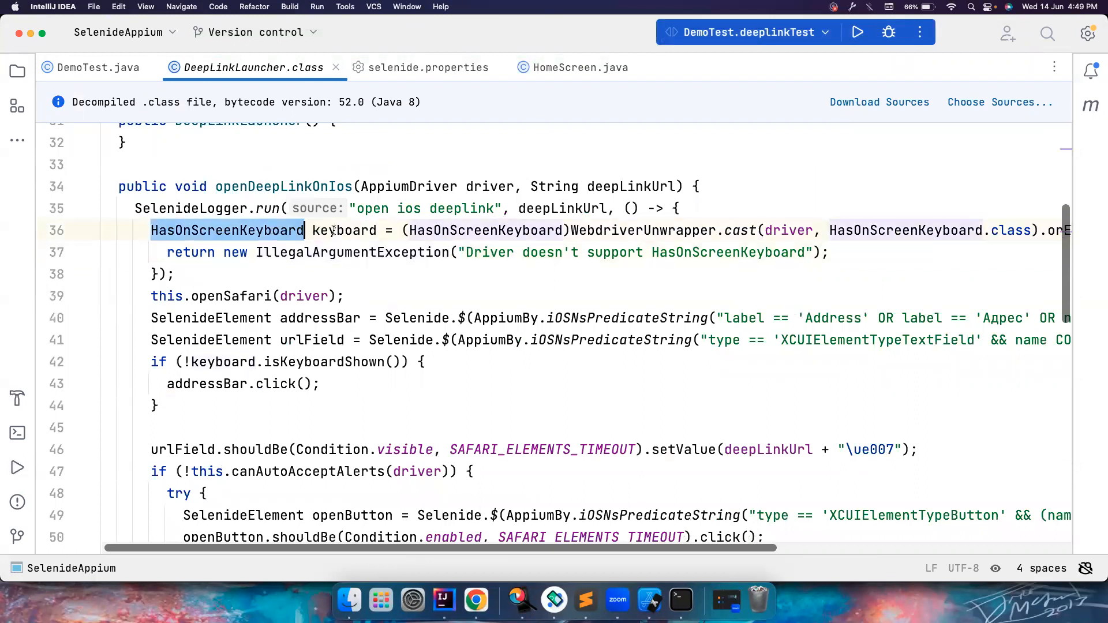
double_click(344, 230)
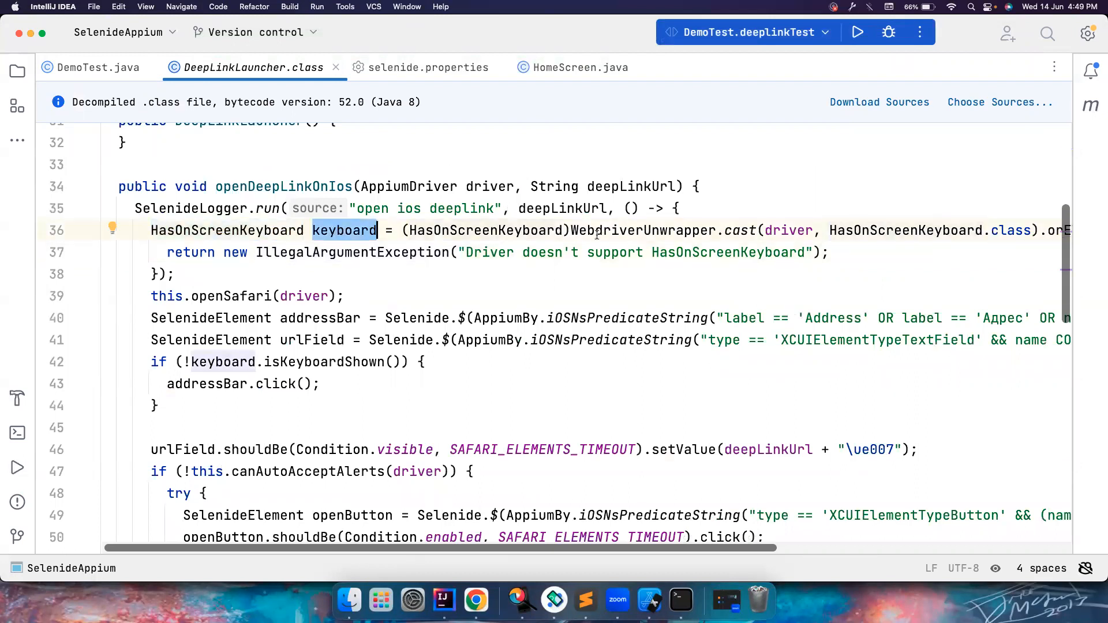
scroll(down, 3)
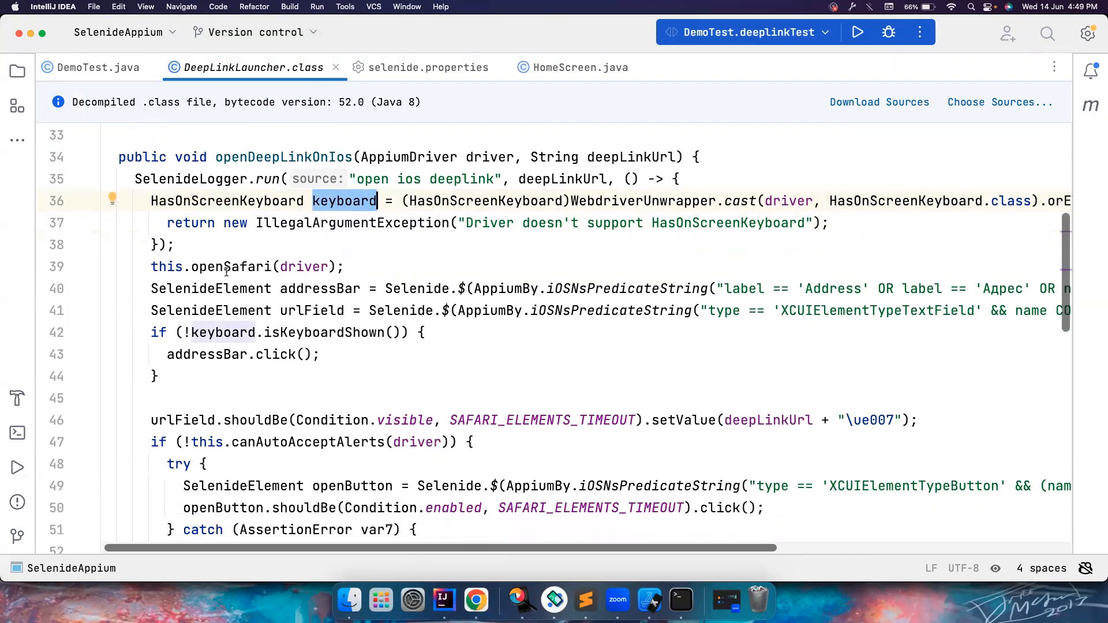
click(305, 311)
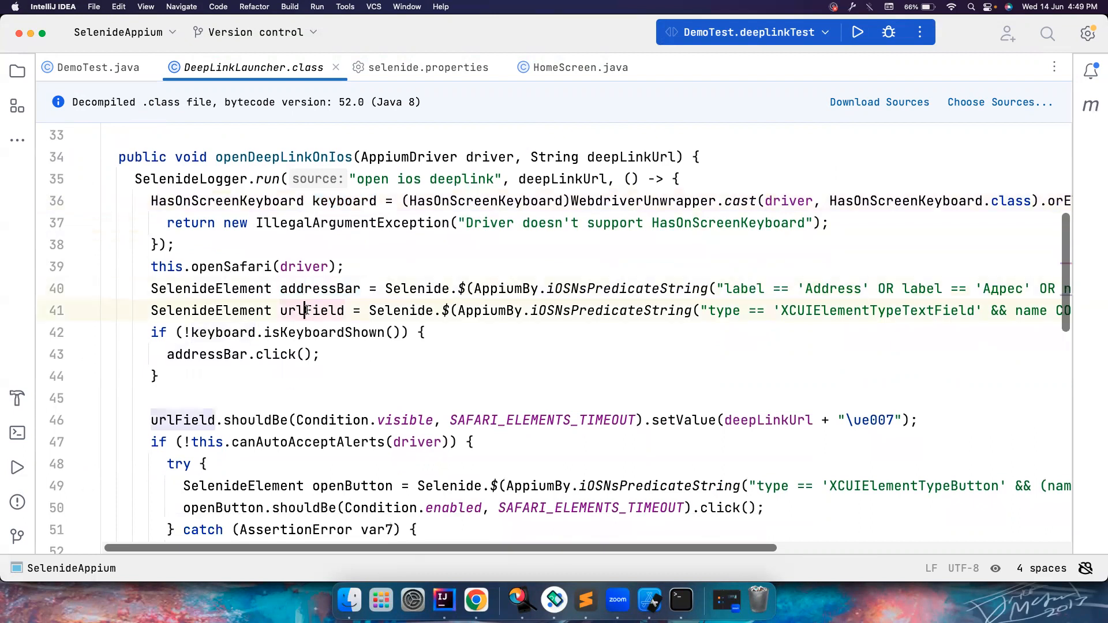
double_click(309, 311)
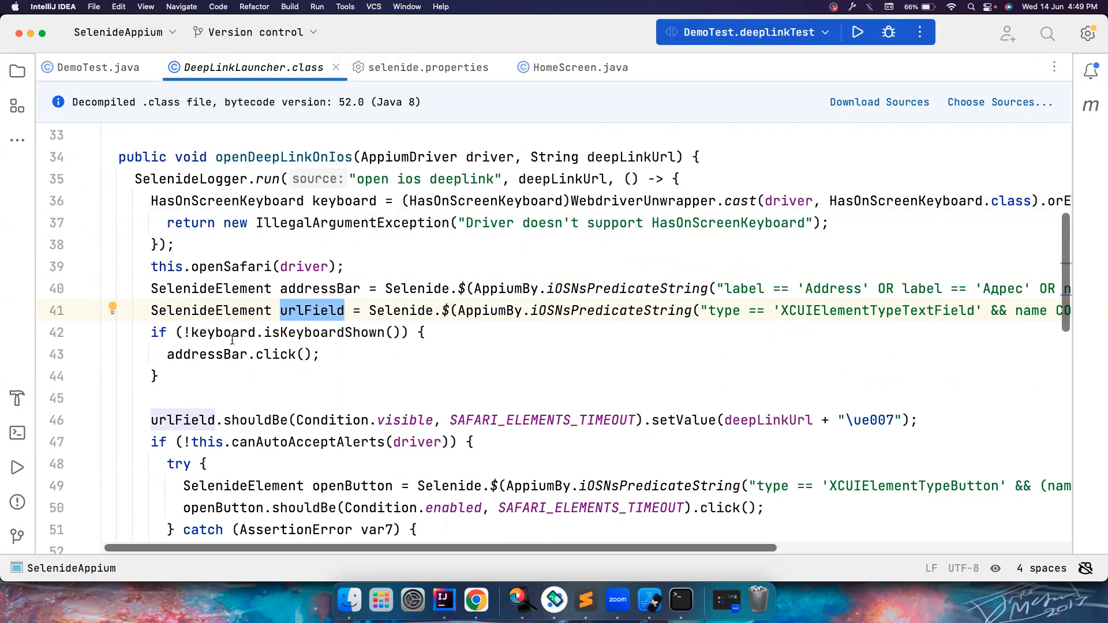
Step: Highlight openDeepLinkOnAndroid and its mobile:deepLink script, then return to DemoTest.java
scroll(down, 3)
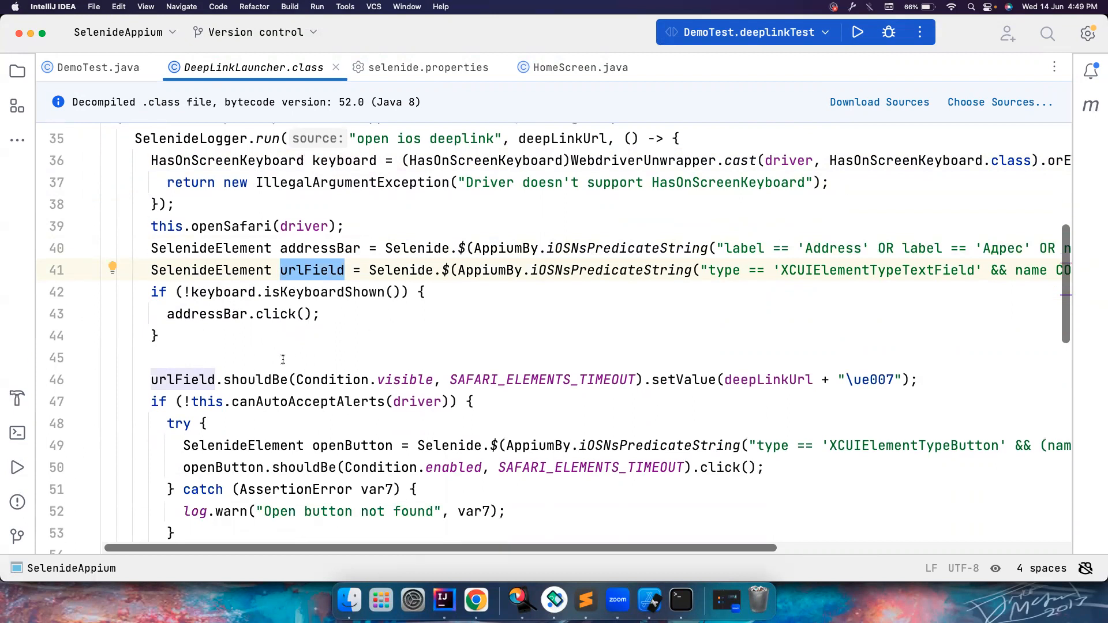
scroll(down, 3)
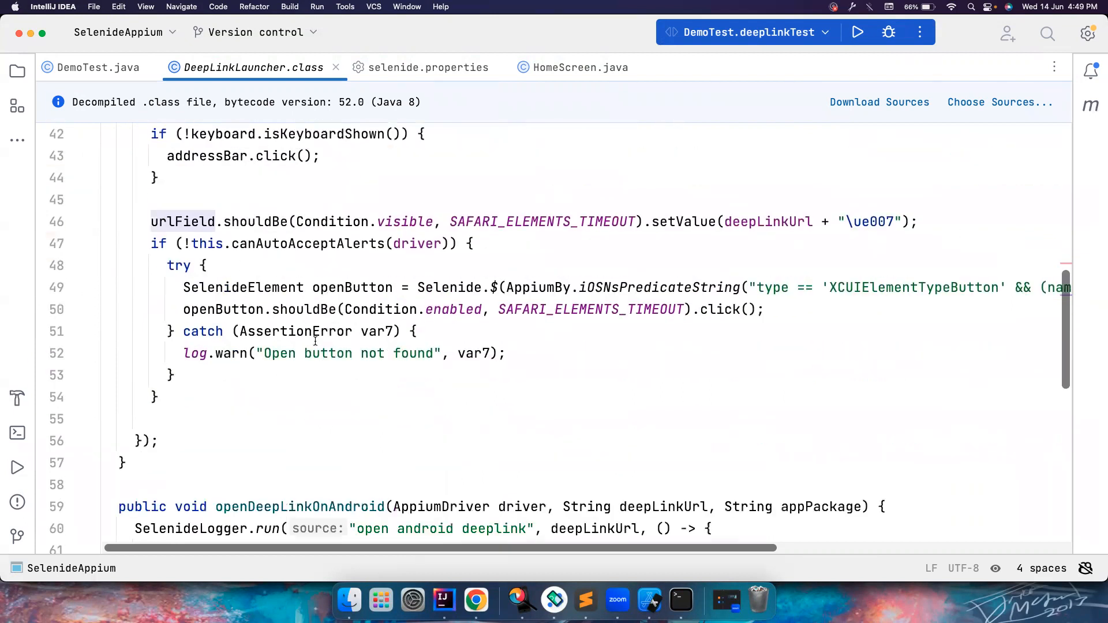
scroll(down, 3)
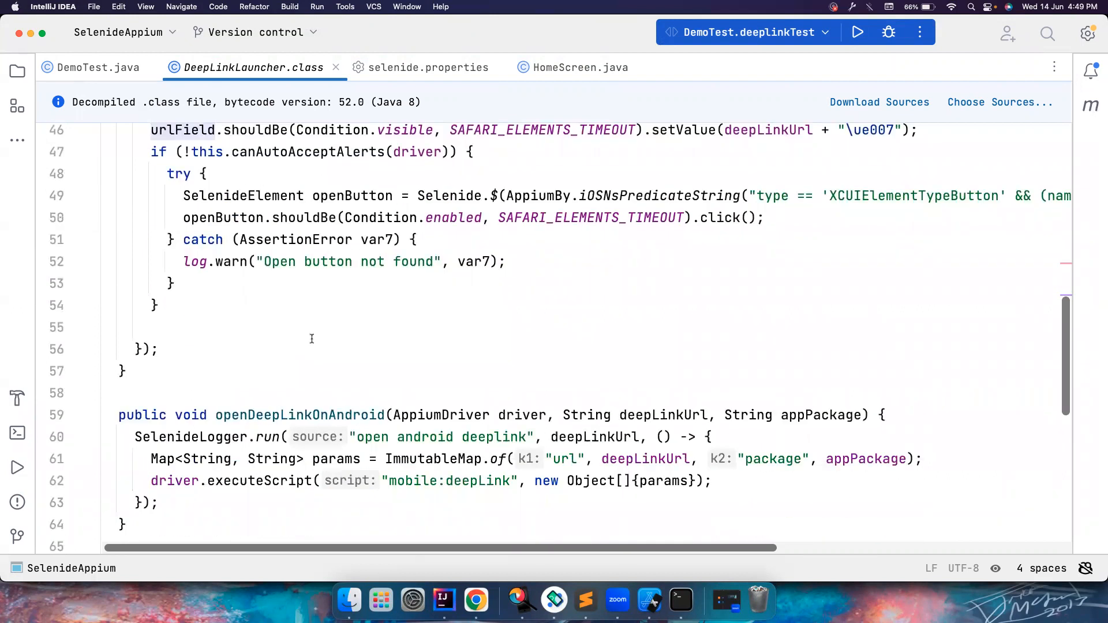
double_click(299, 374)
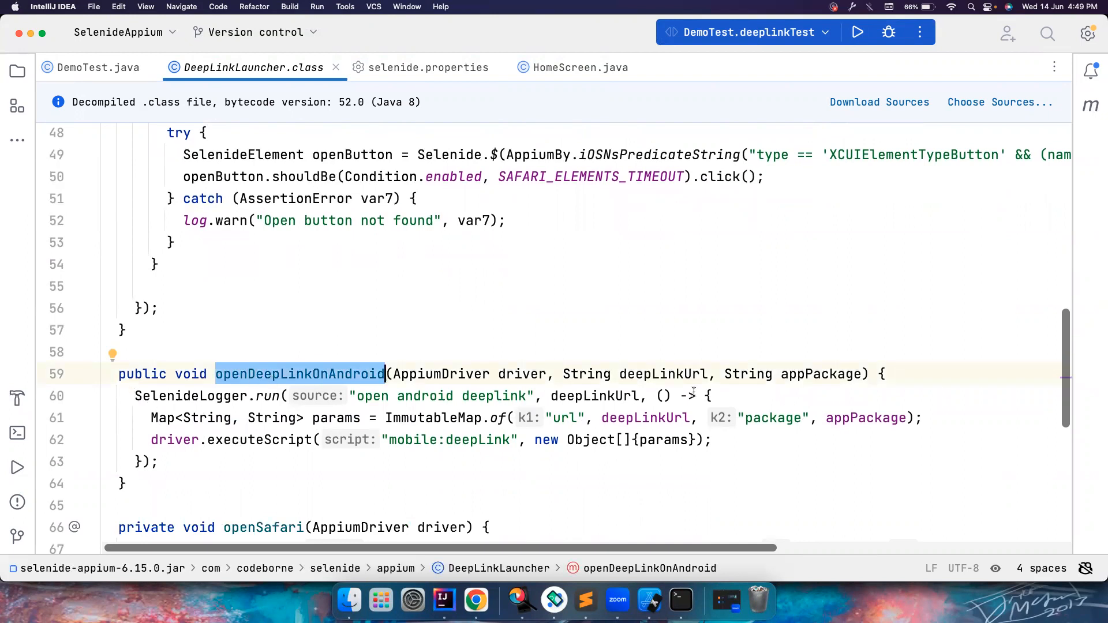
mouse_move(858, 401)
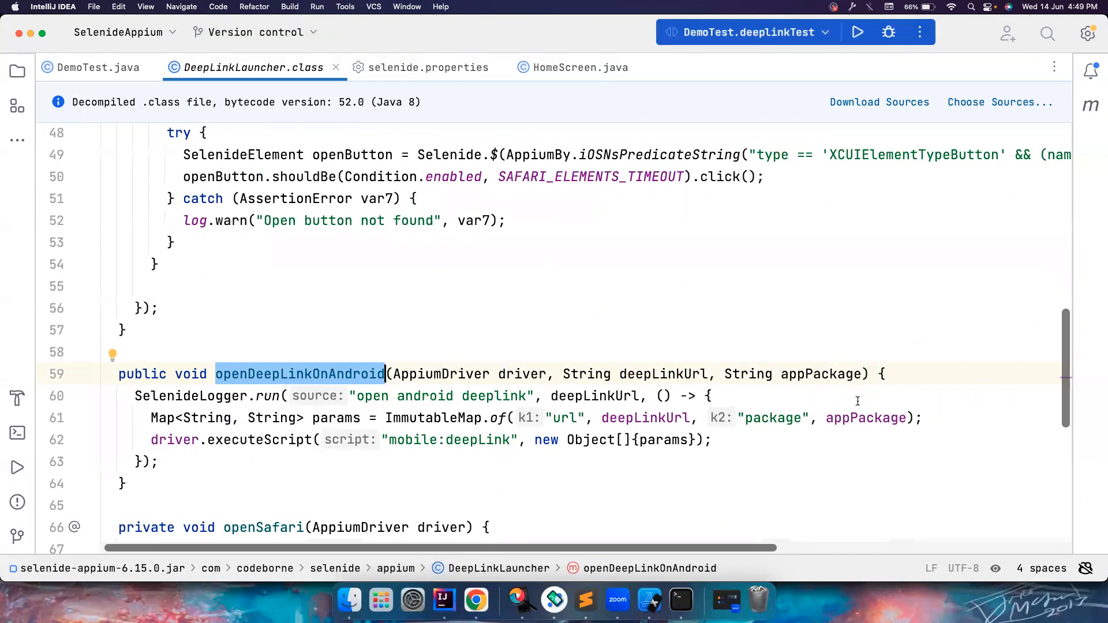
click(430, 440)
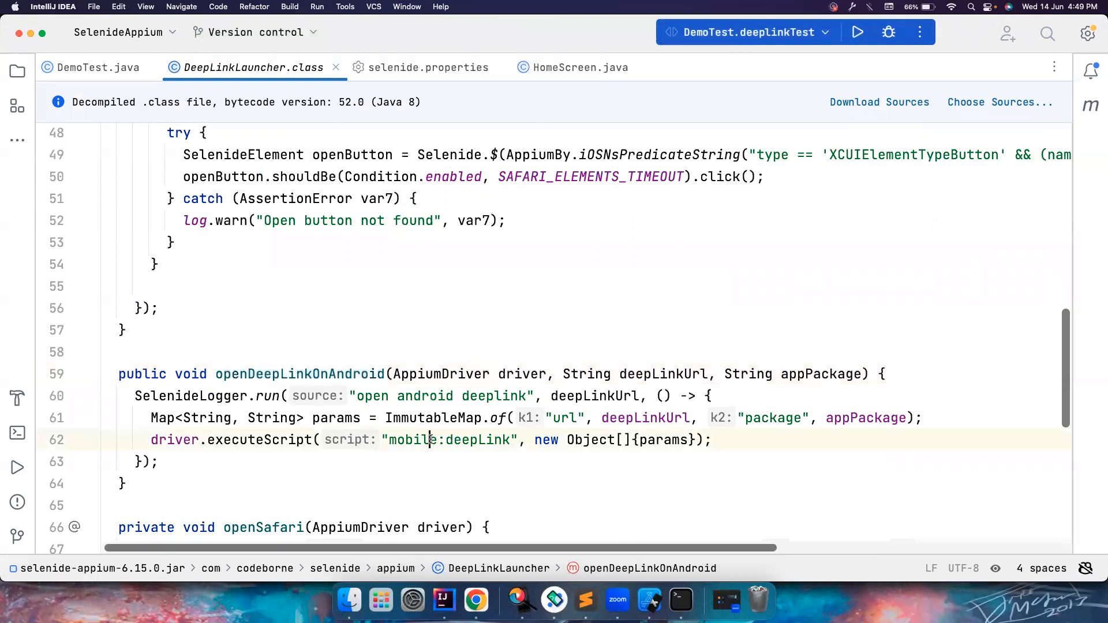
double_click(477, 440)
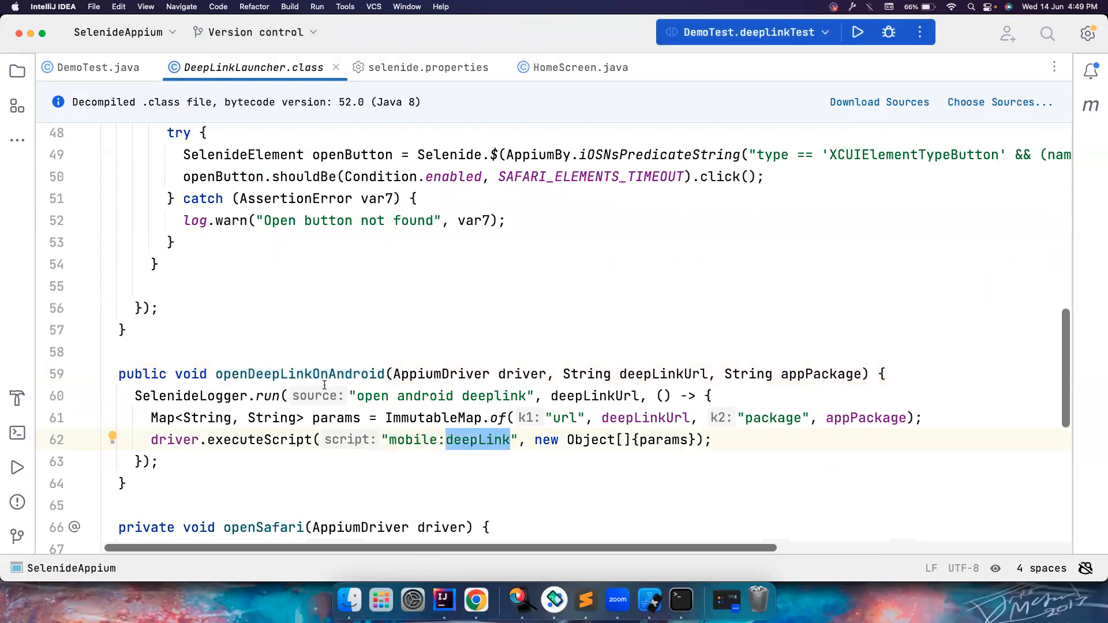
scroll(down, 3)
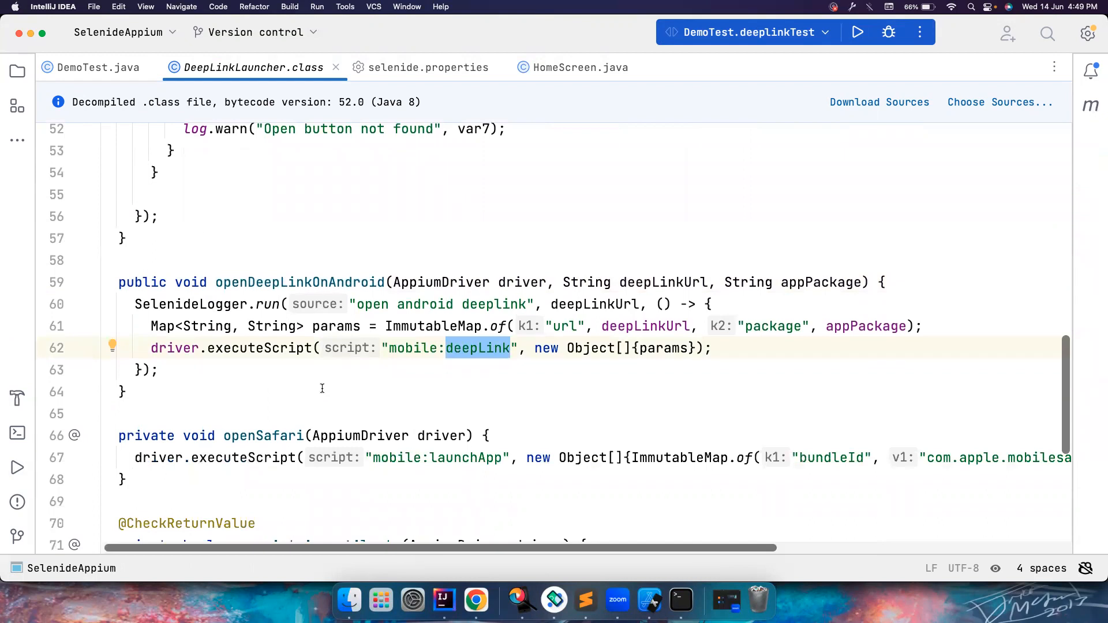
click(97, 66)
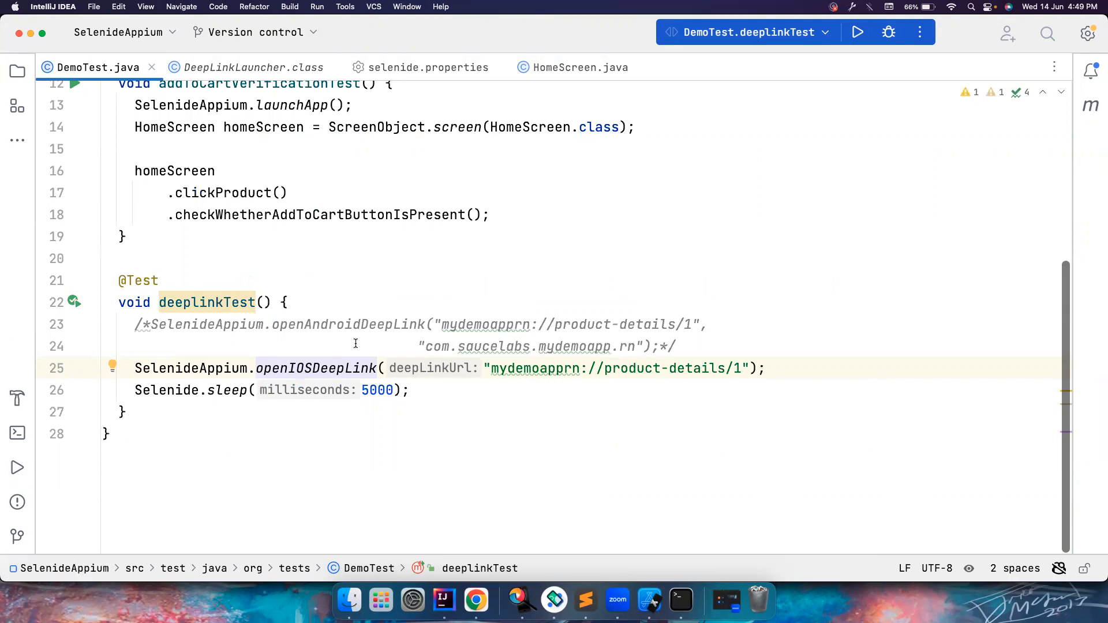
mouse_move(759, 600)
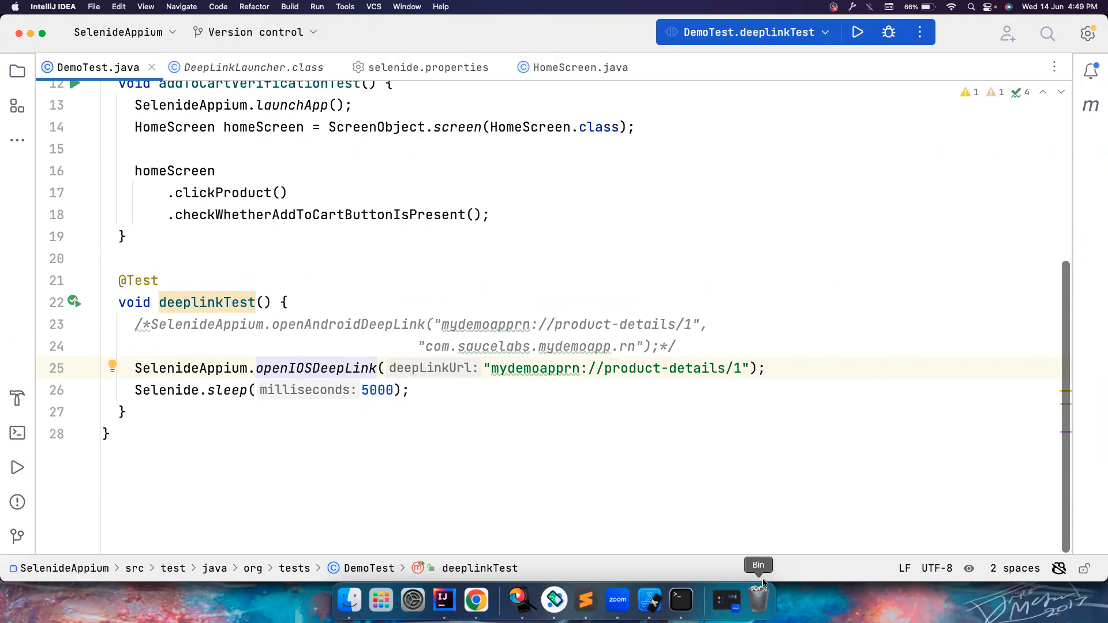